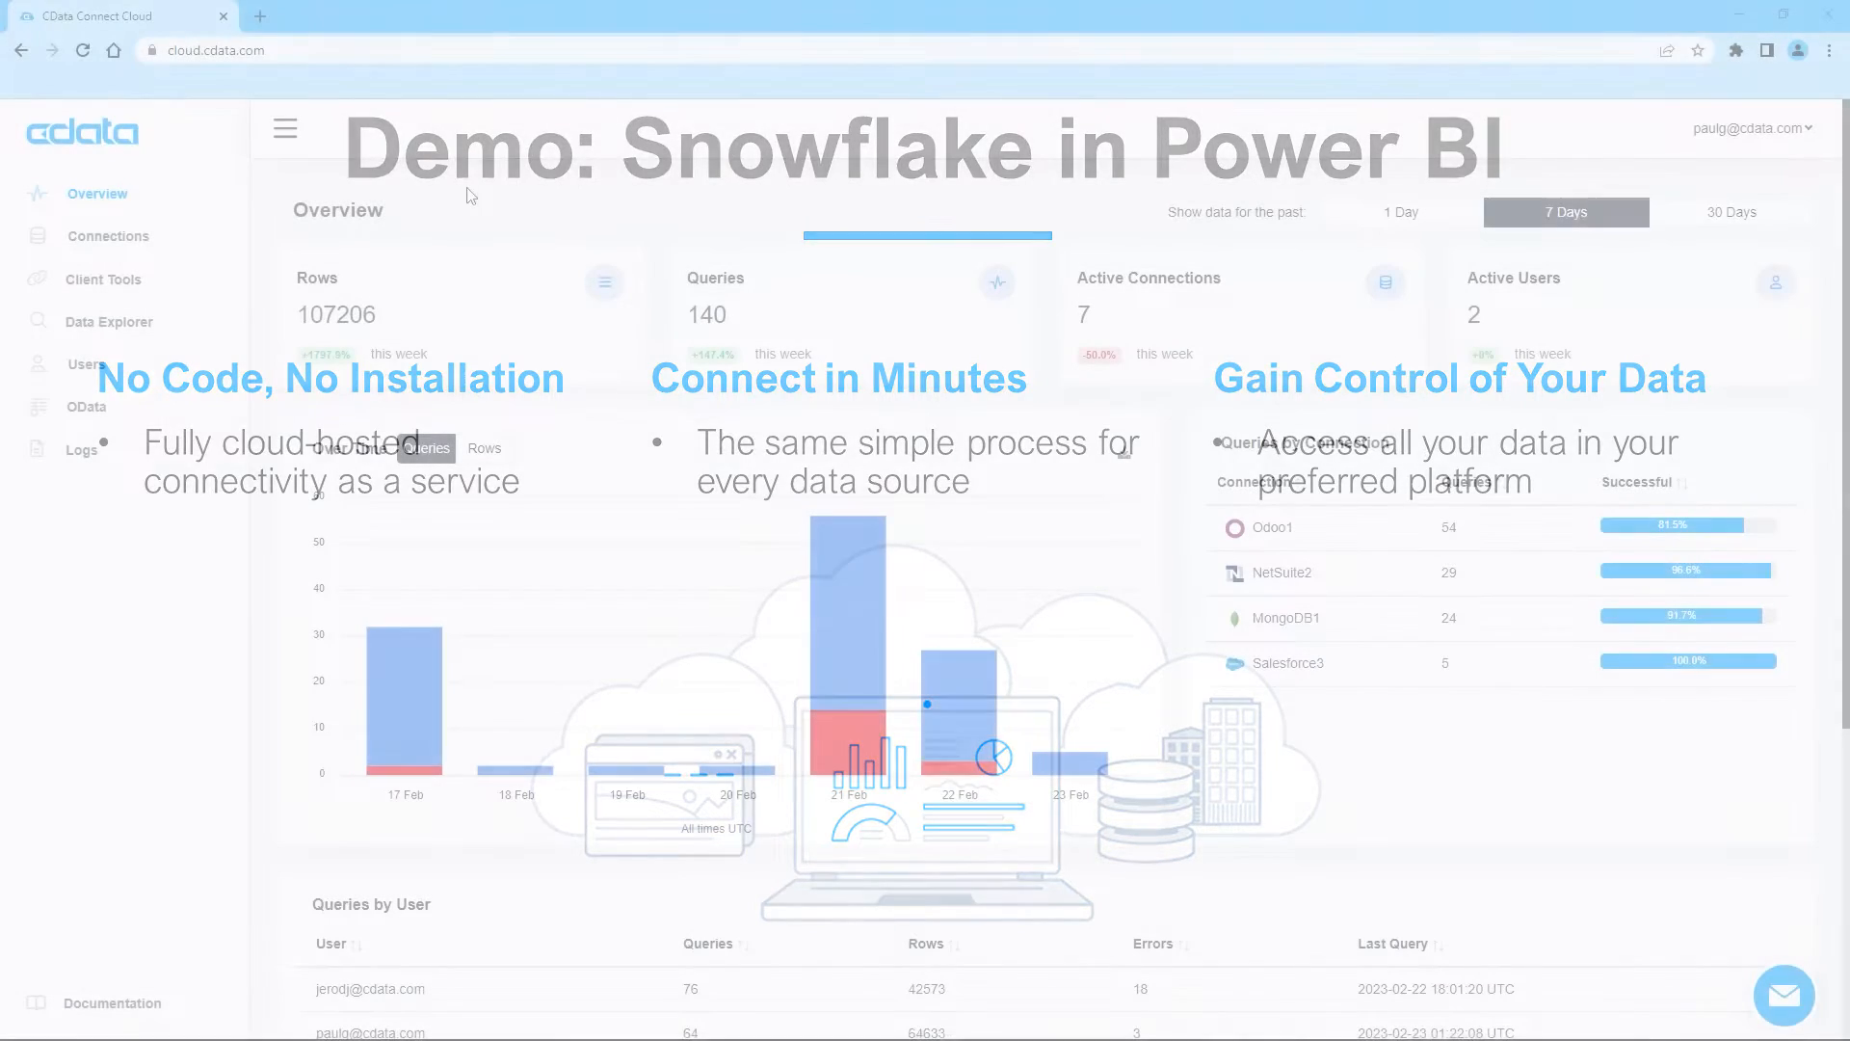
From Connections, add a new connection and search the catalog for 'snow' to find Snowflake
click(108, 236)
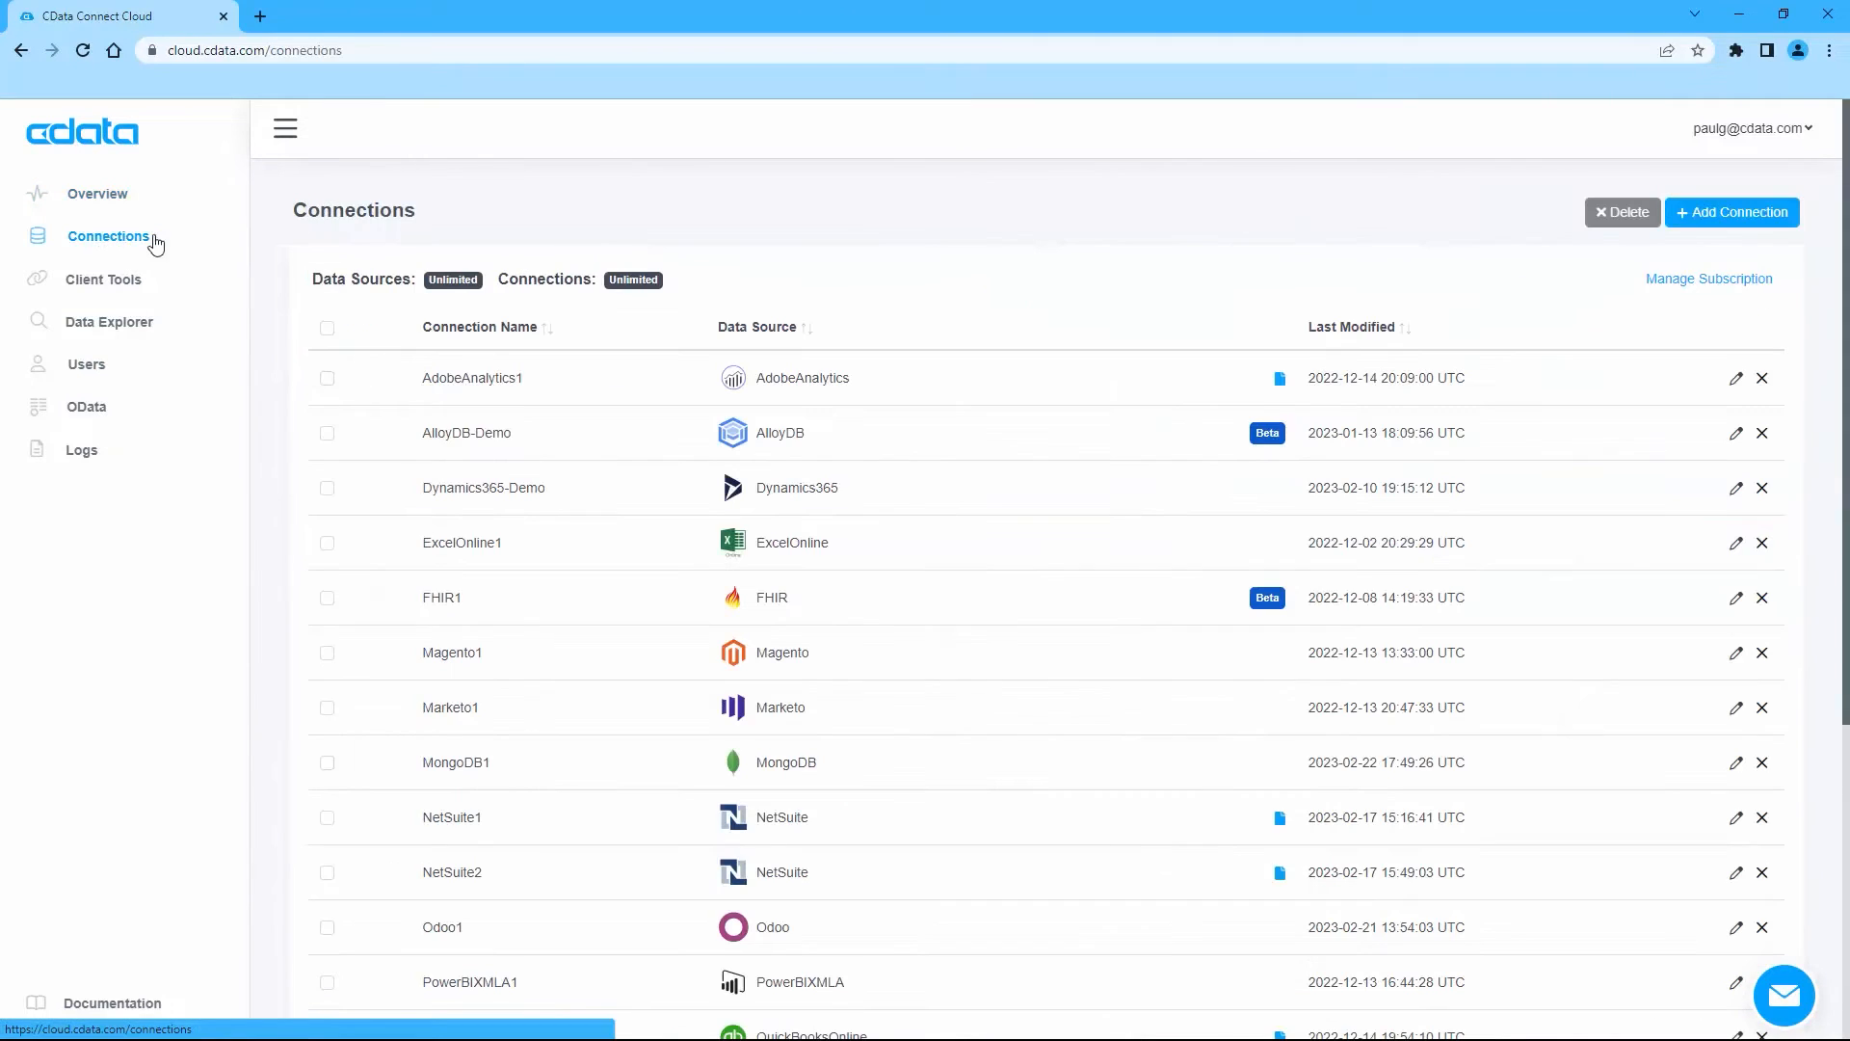
click(1731, 212)
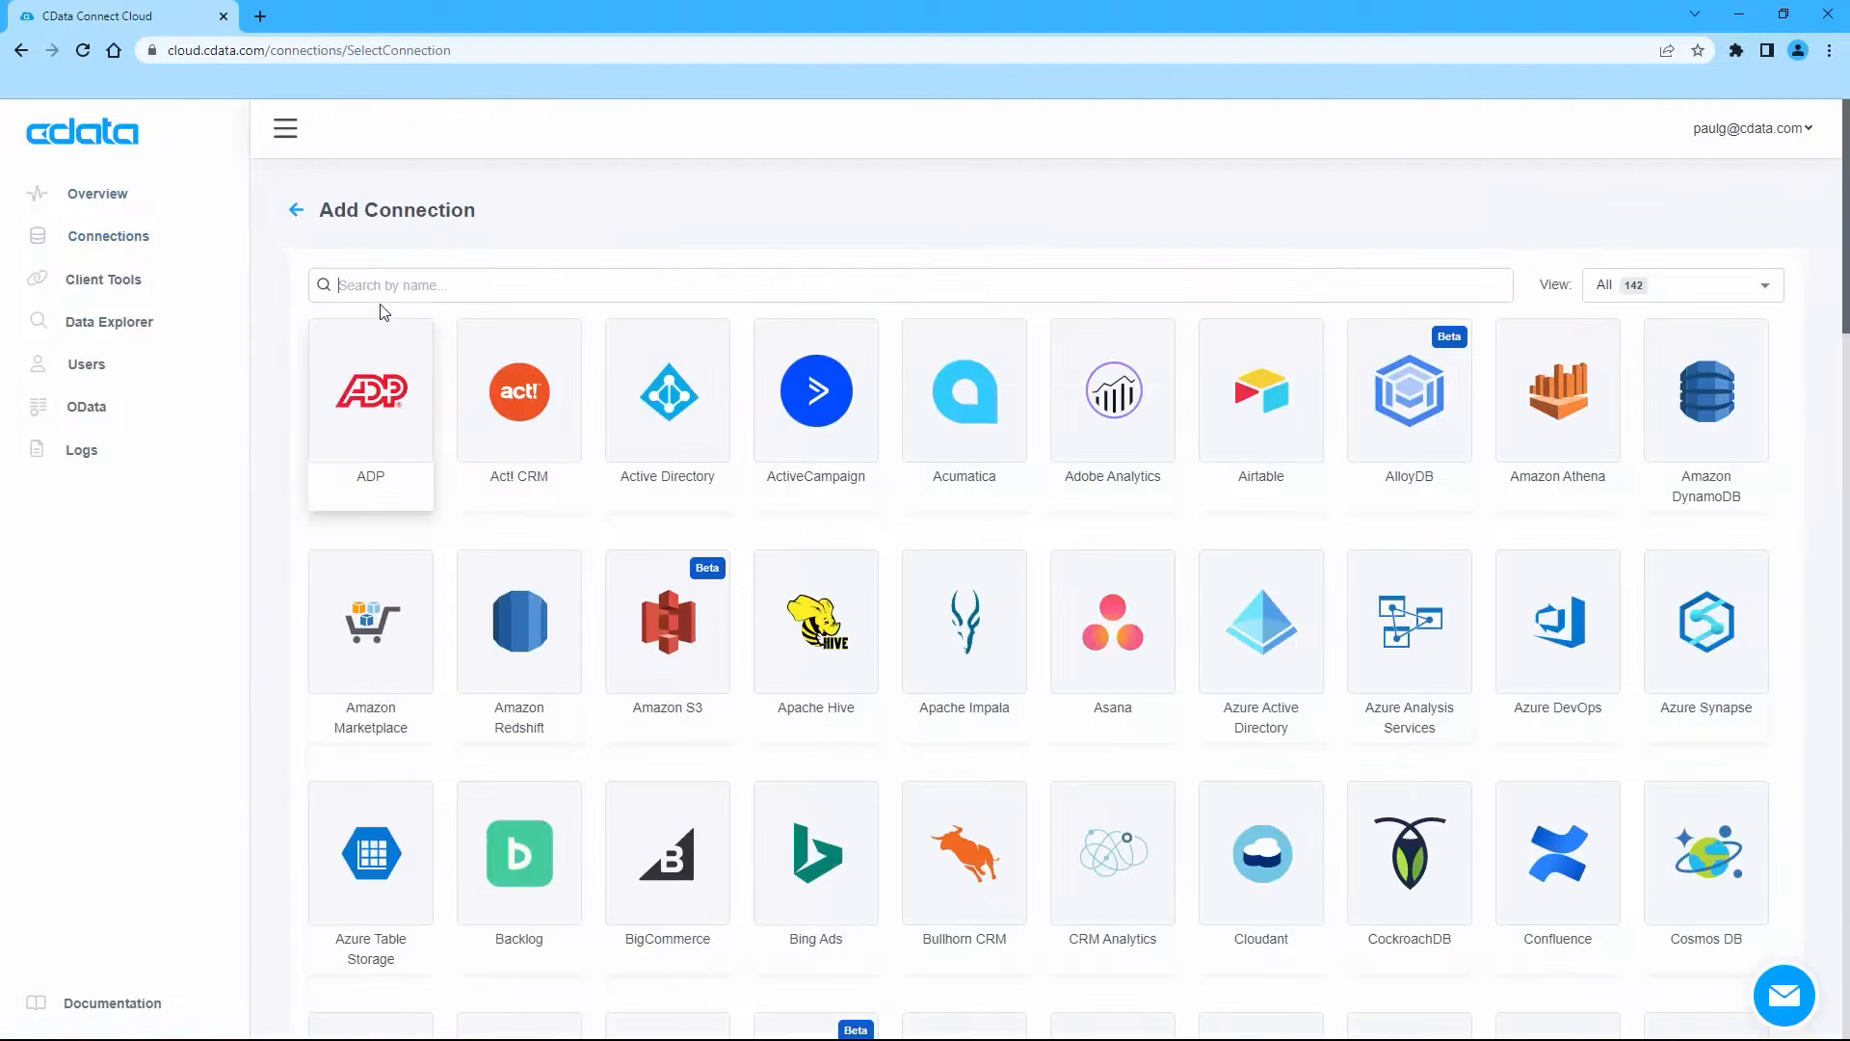
text(snow)
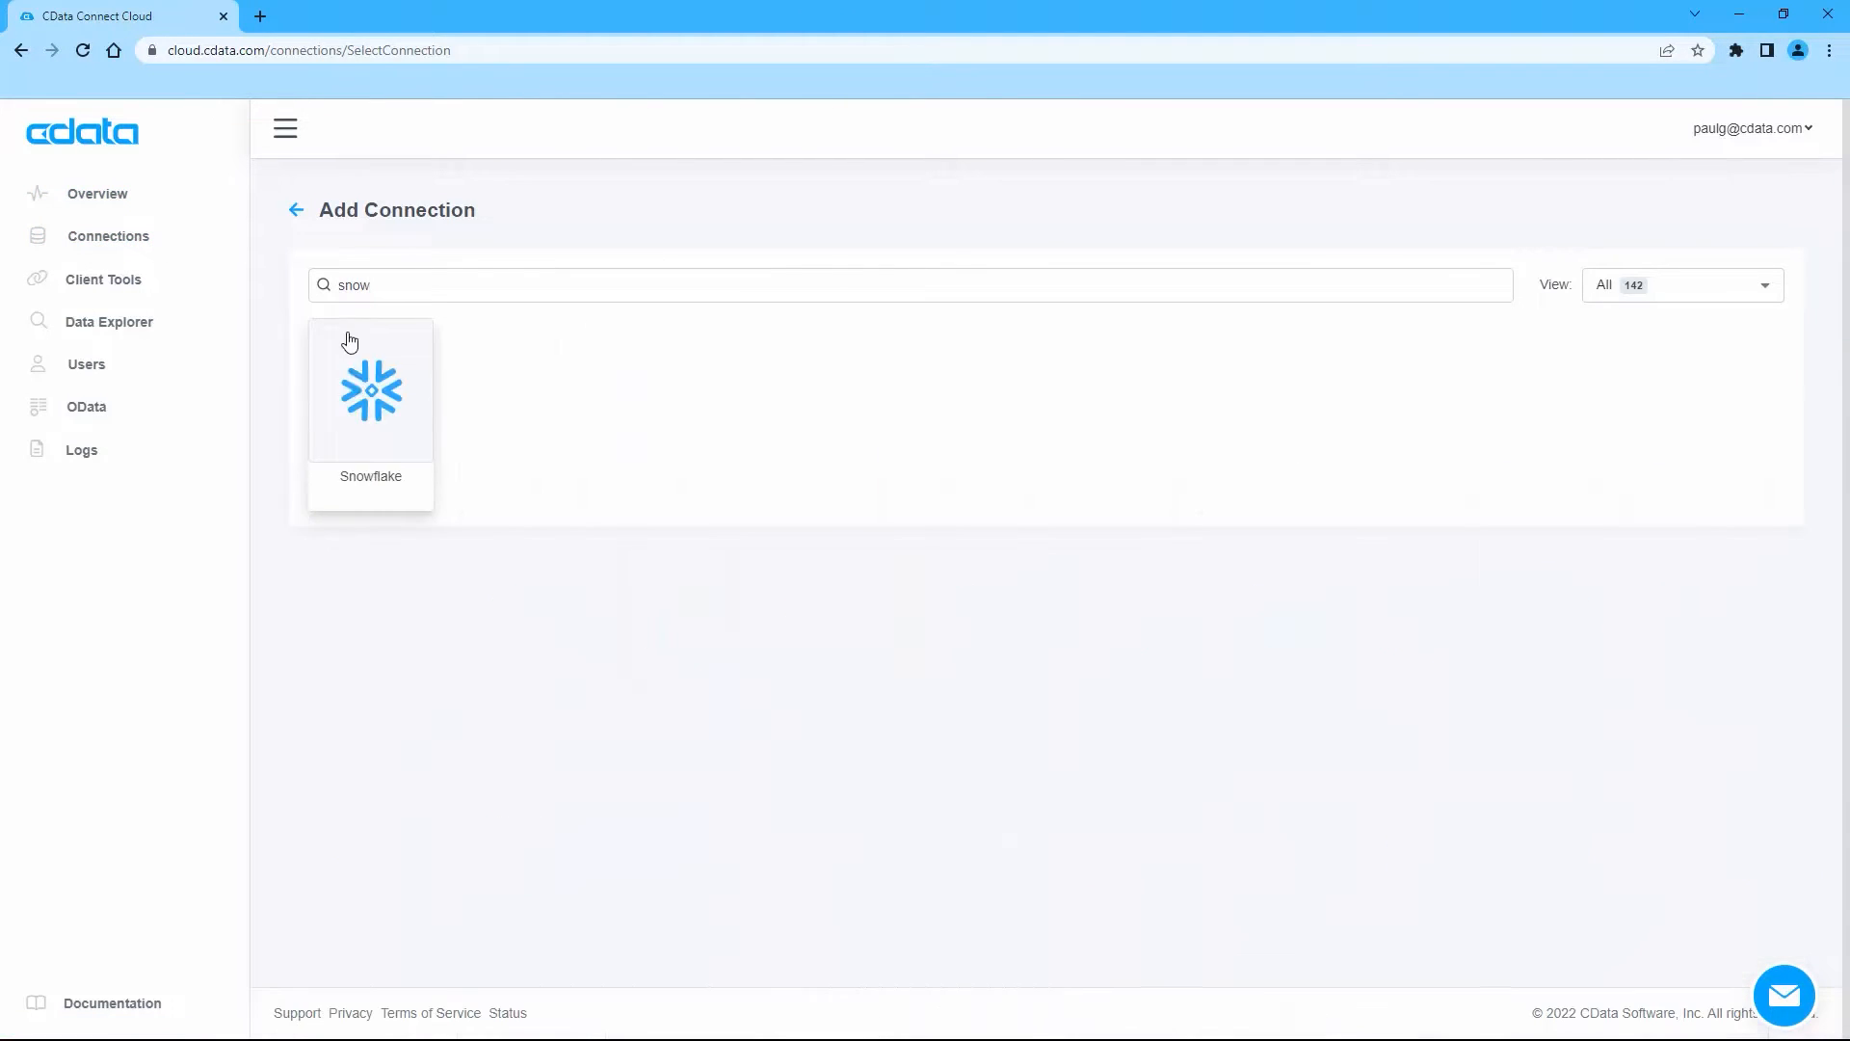
Choose Snowflake and enter warehouse DEMO_WH, the Azure Snowflake URL and user jerod
click(370, 391)
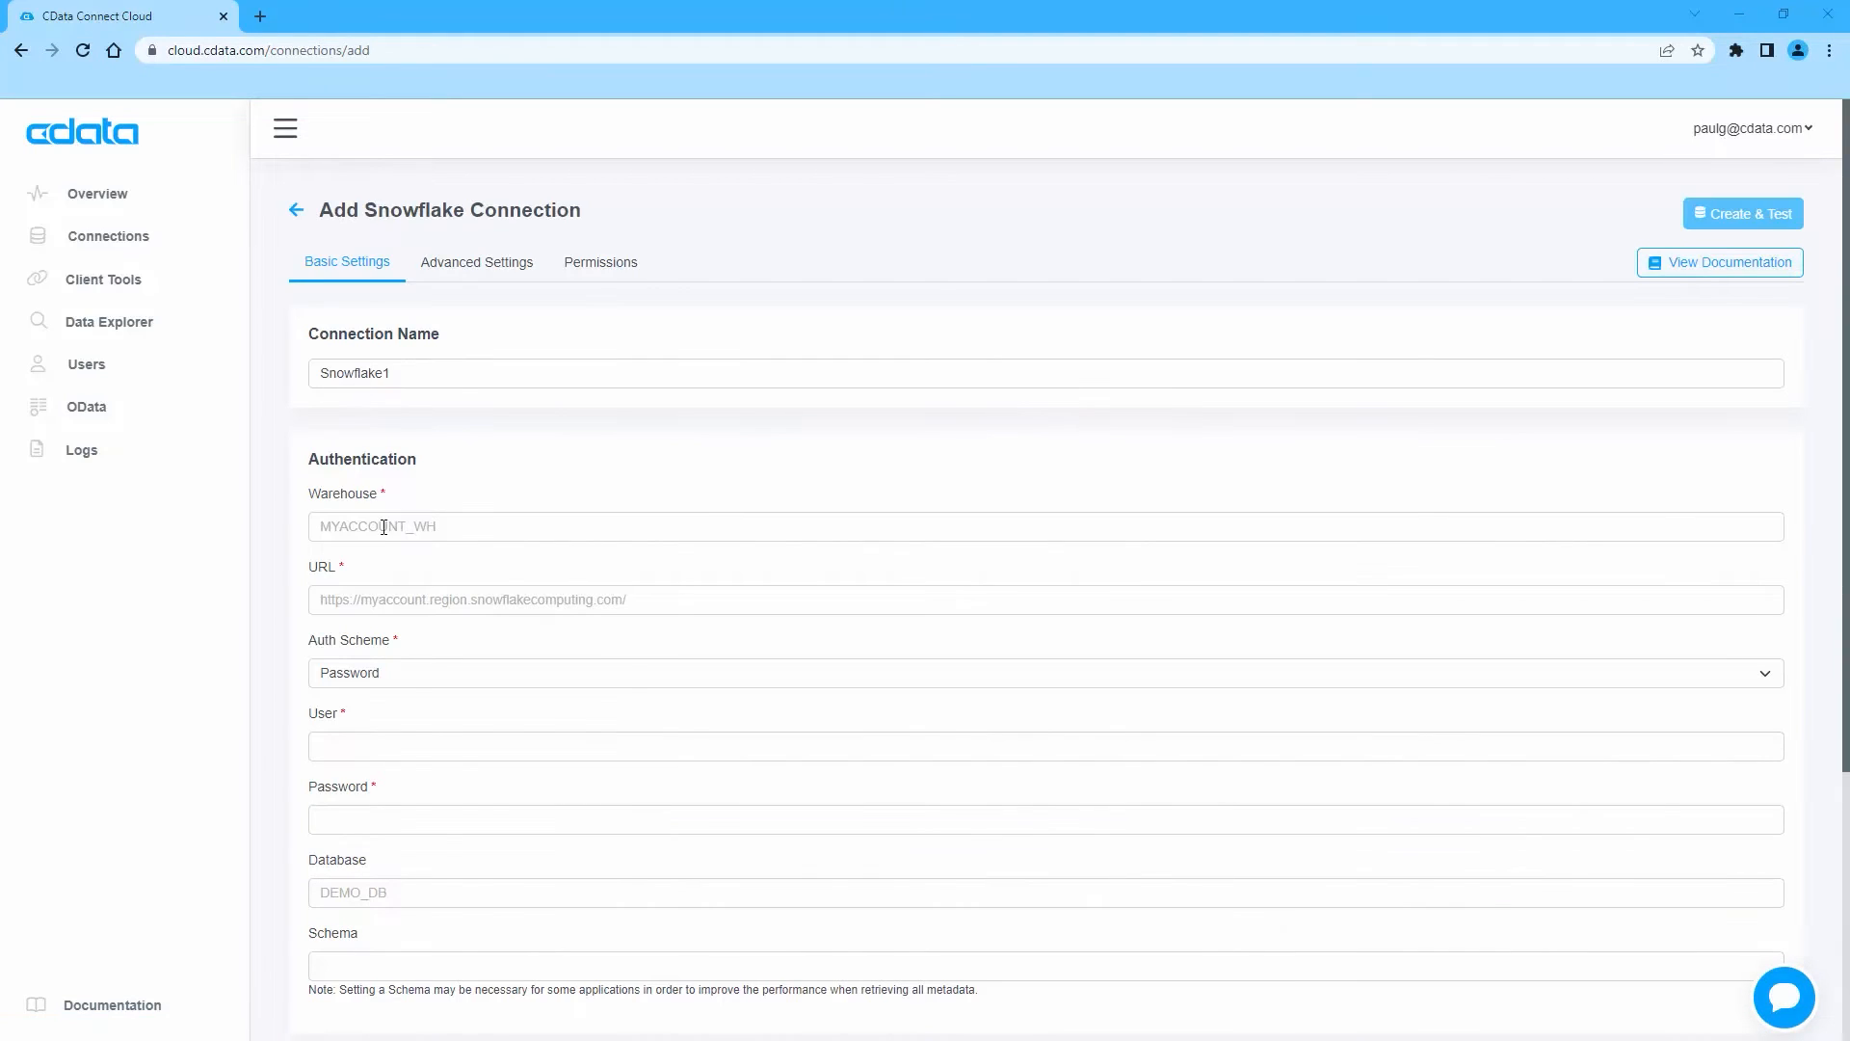
text(DEMO_WH)
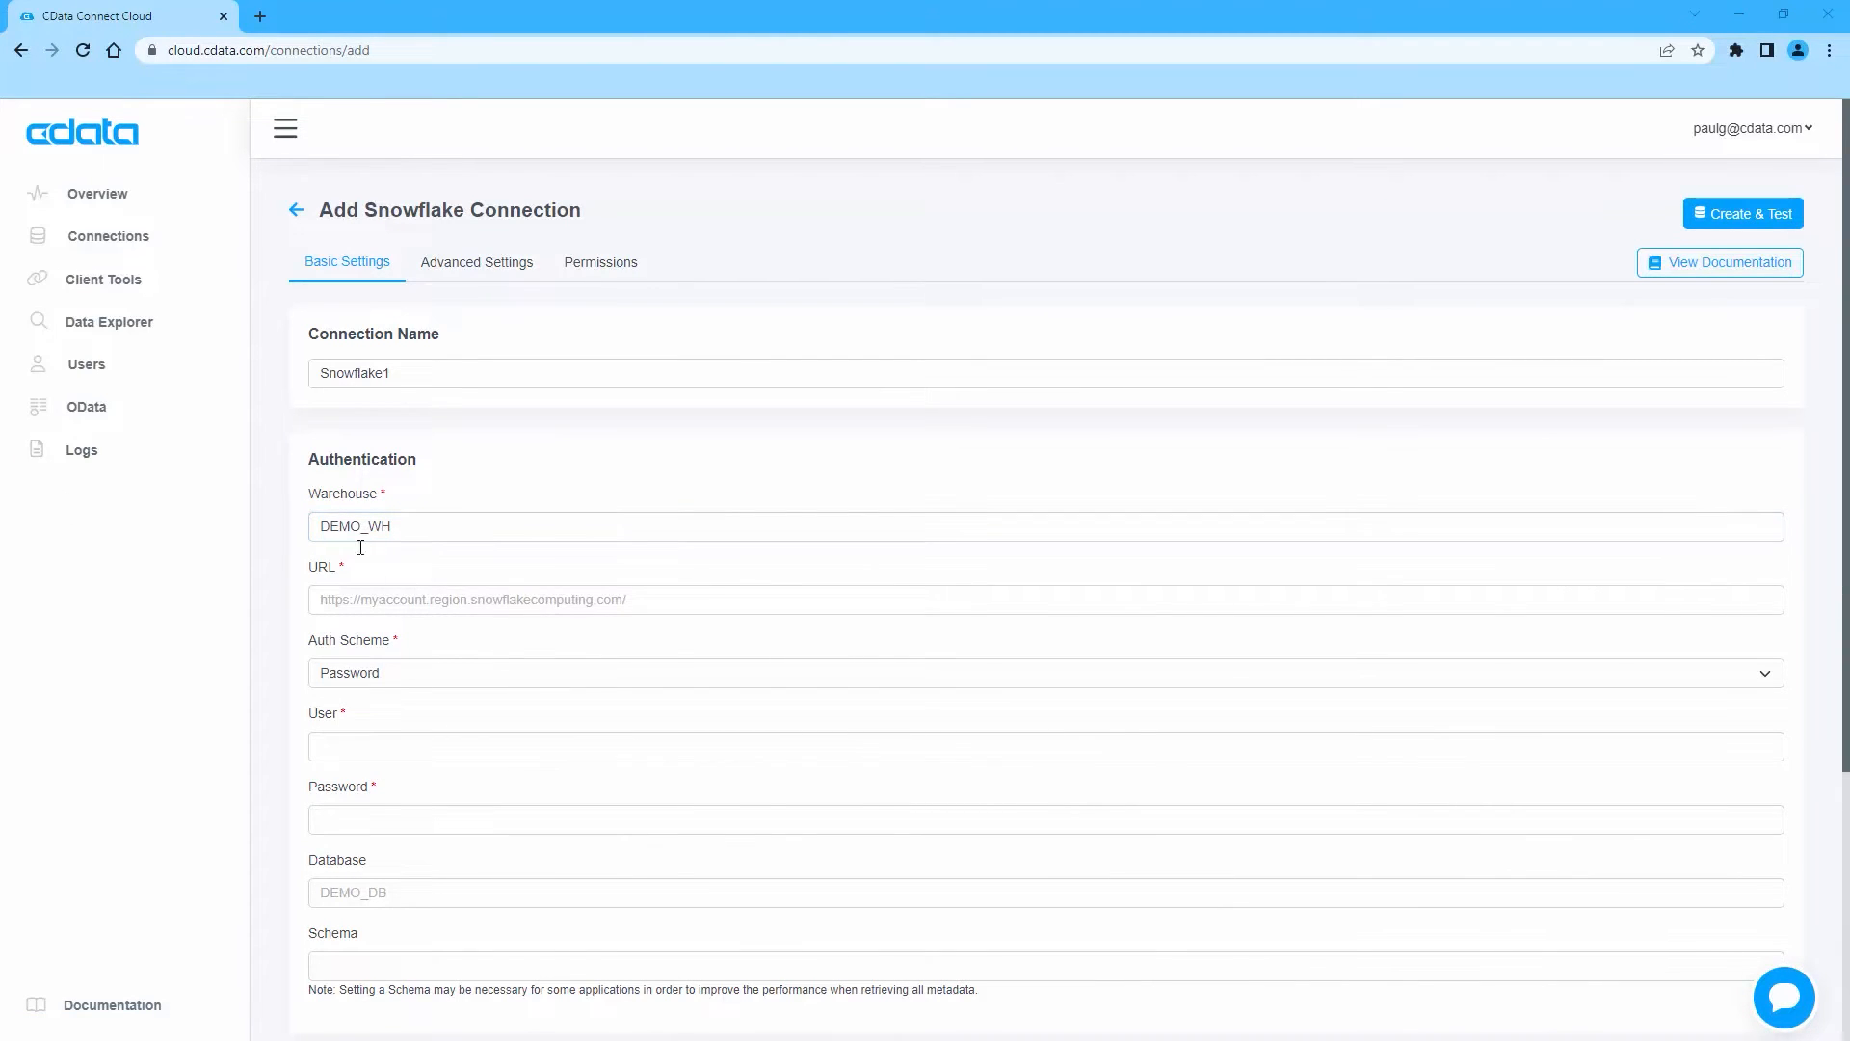
text(https://cdatapartner.east-us-2.azure.snowflakecomputing.com)
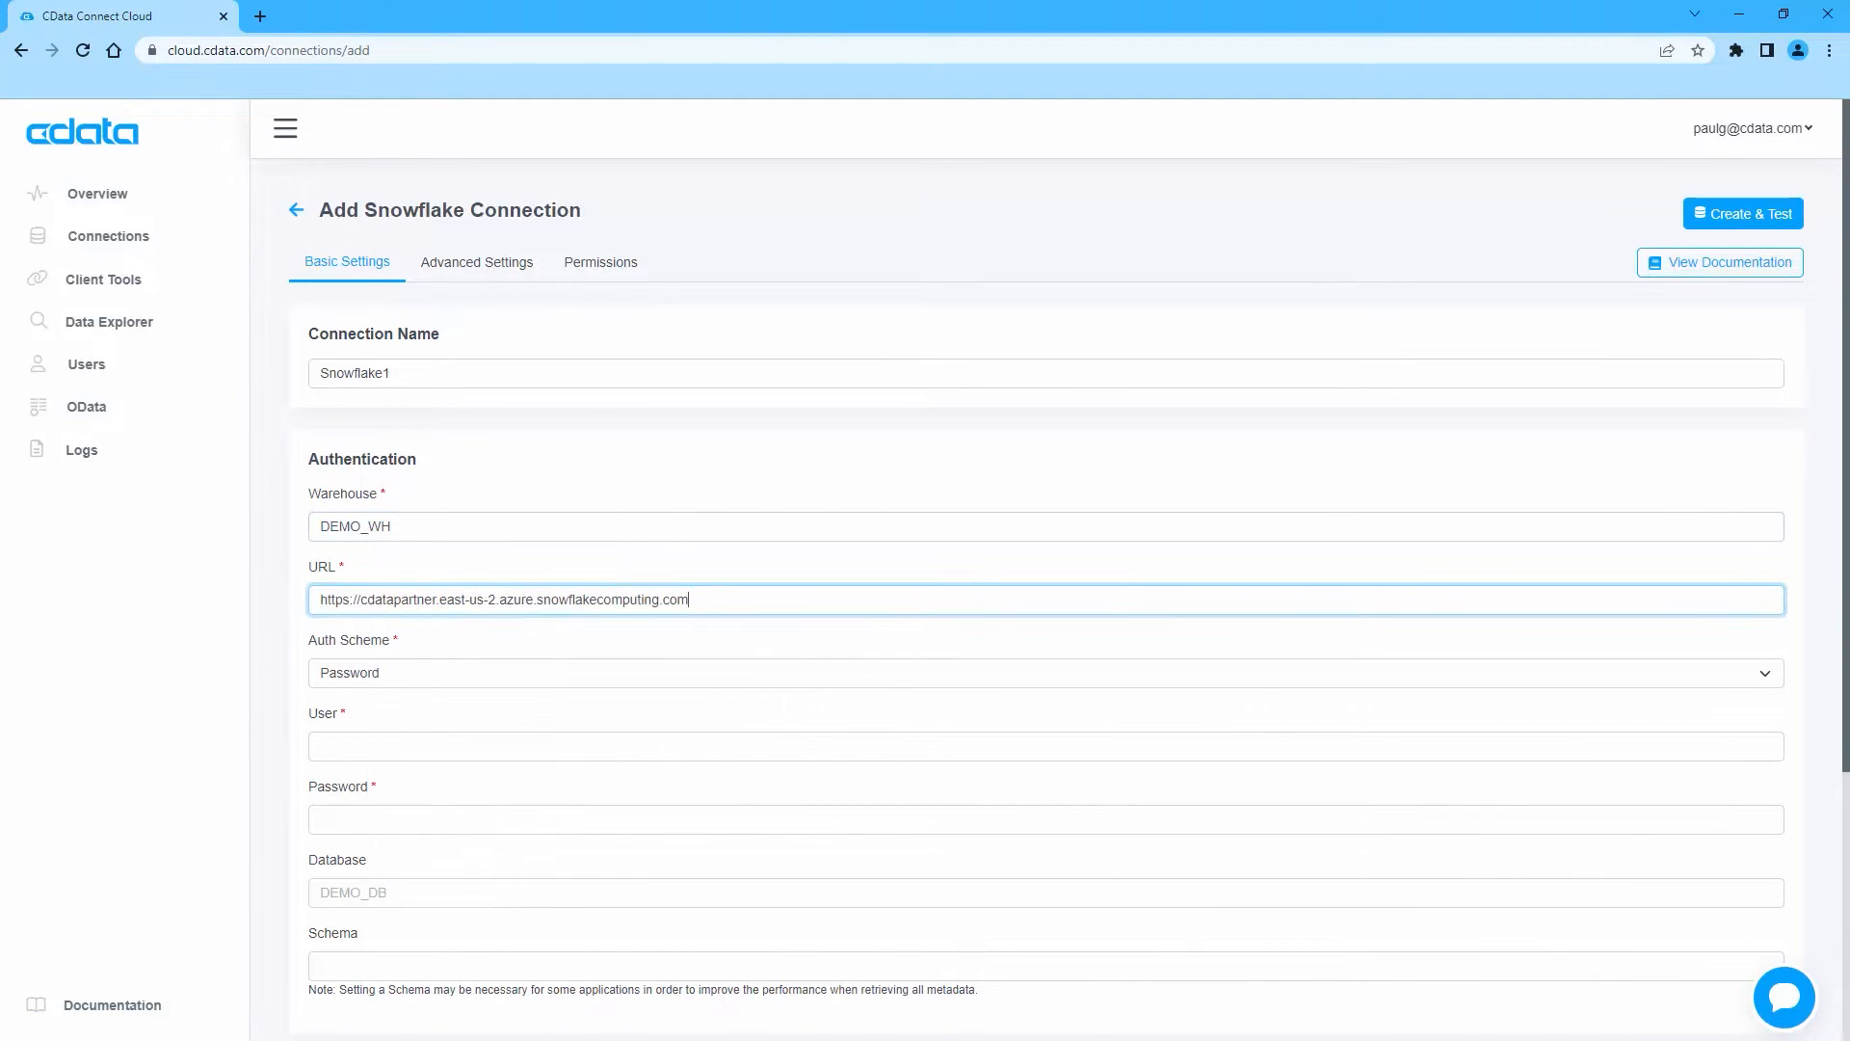
text(jerodj)
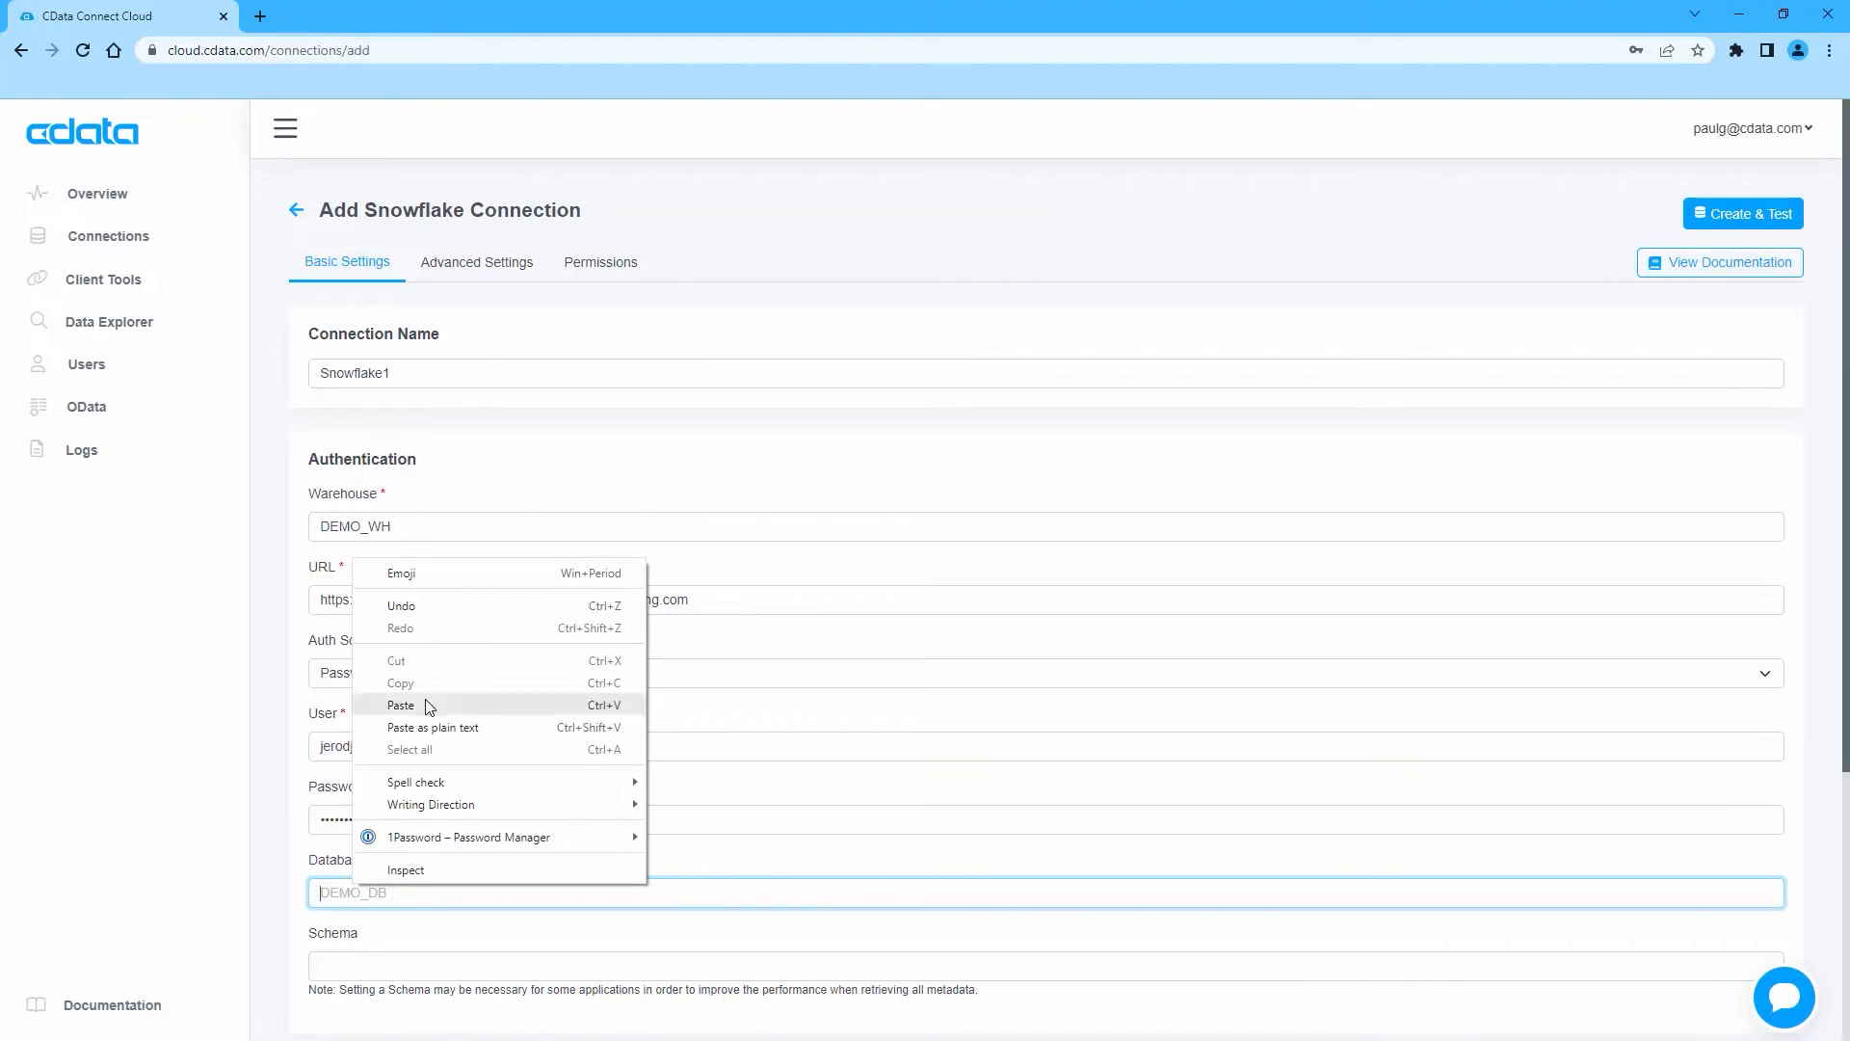
Add database DEMO_DB, then create and test the Snowflake1 connection successfully
click(1742, 212)
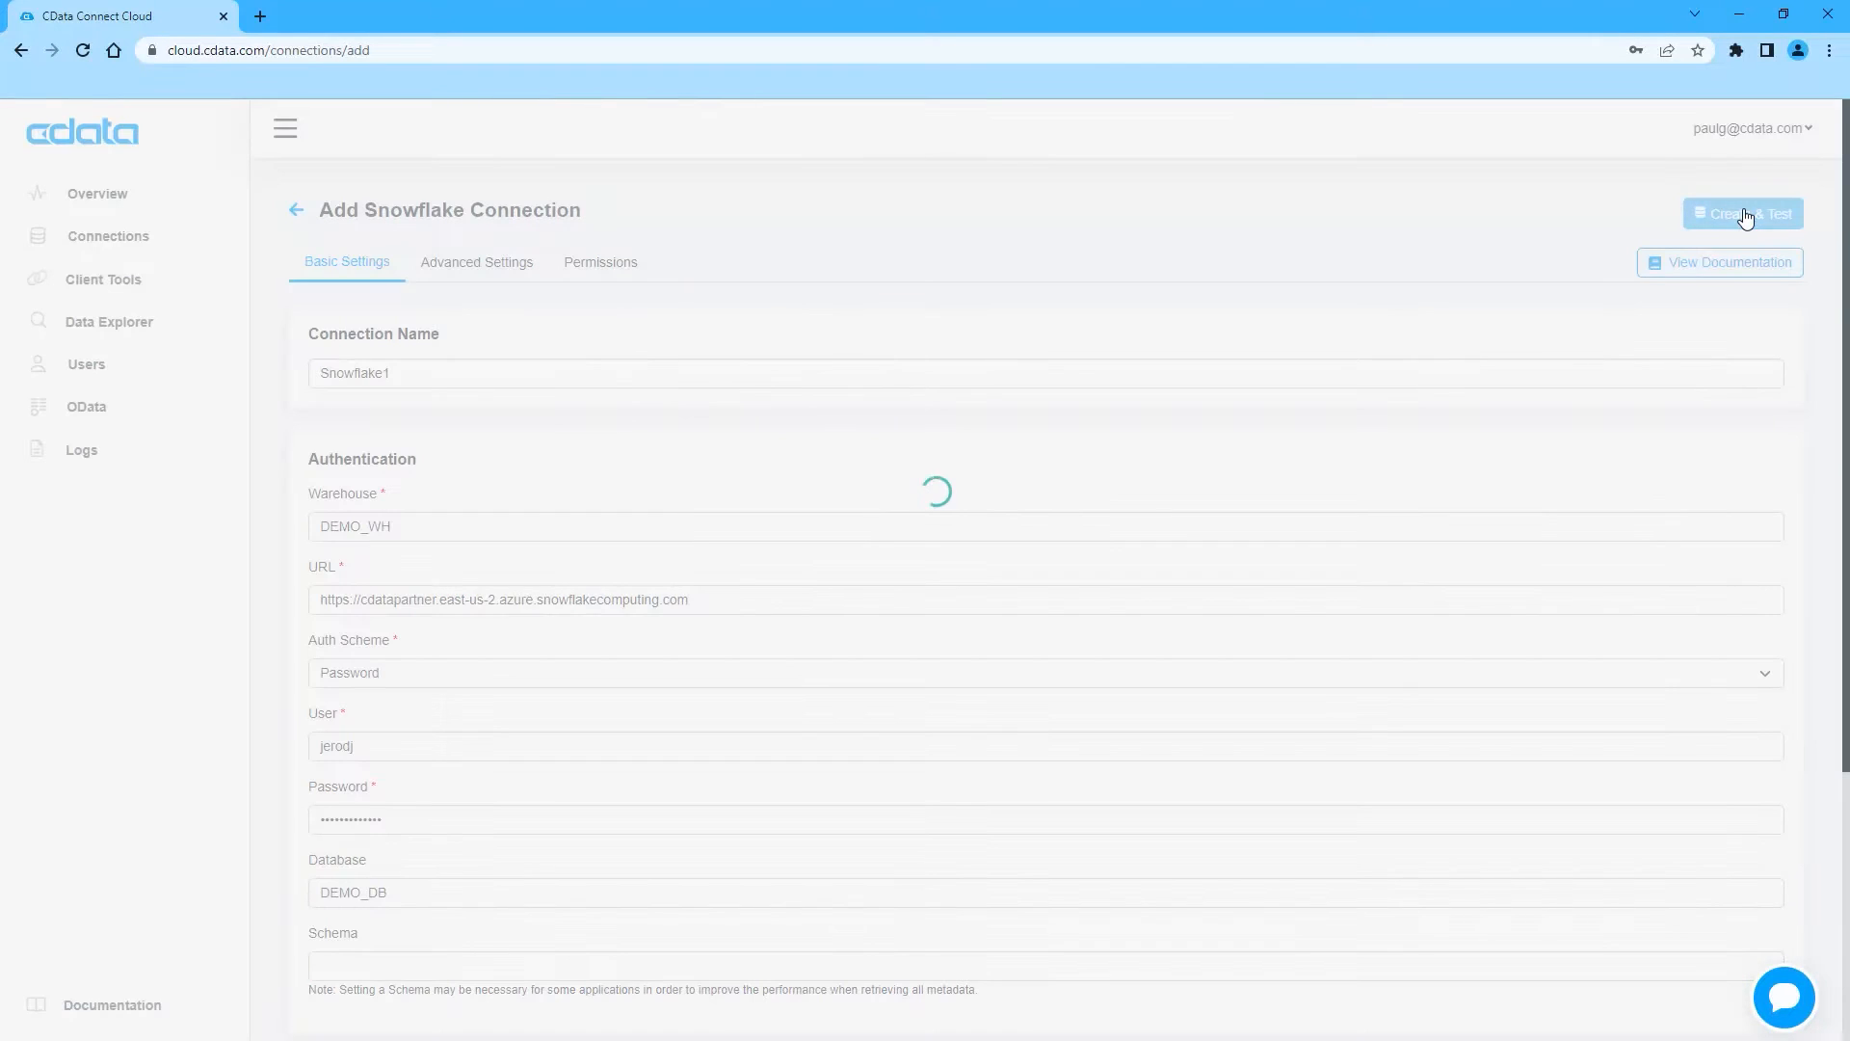
click(1743, 212)
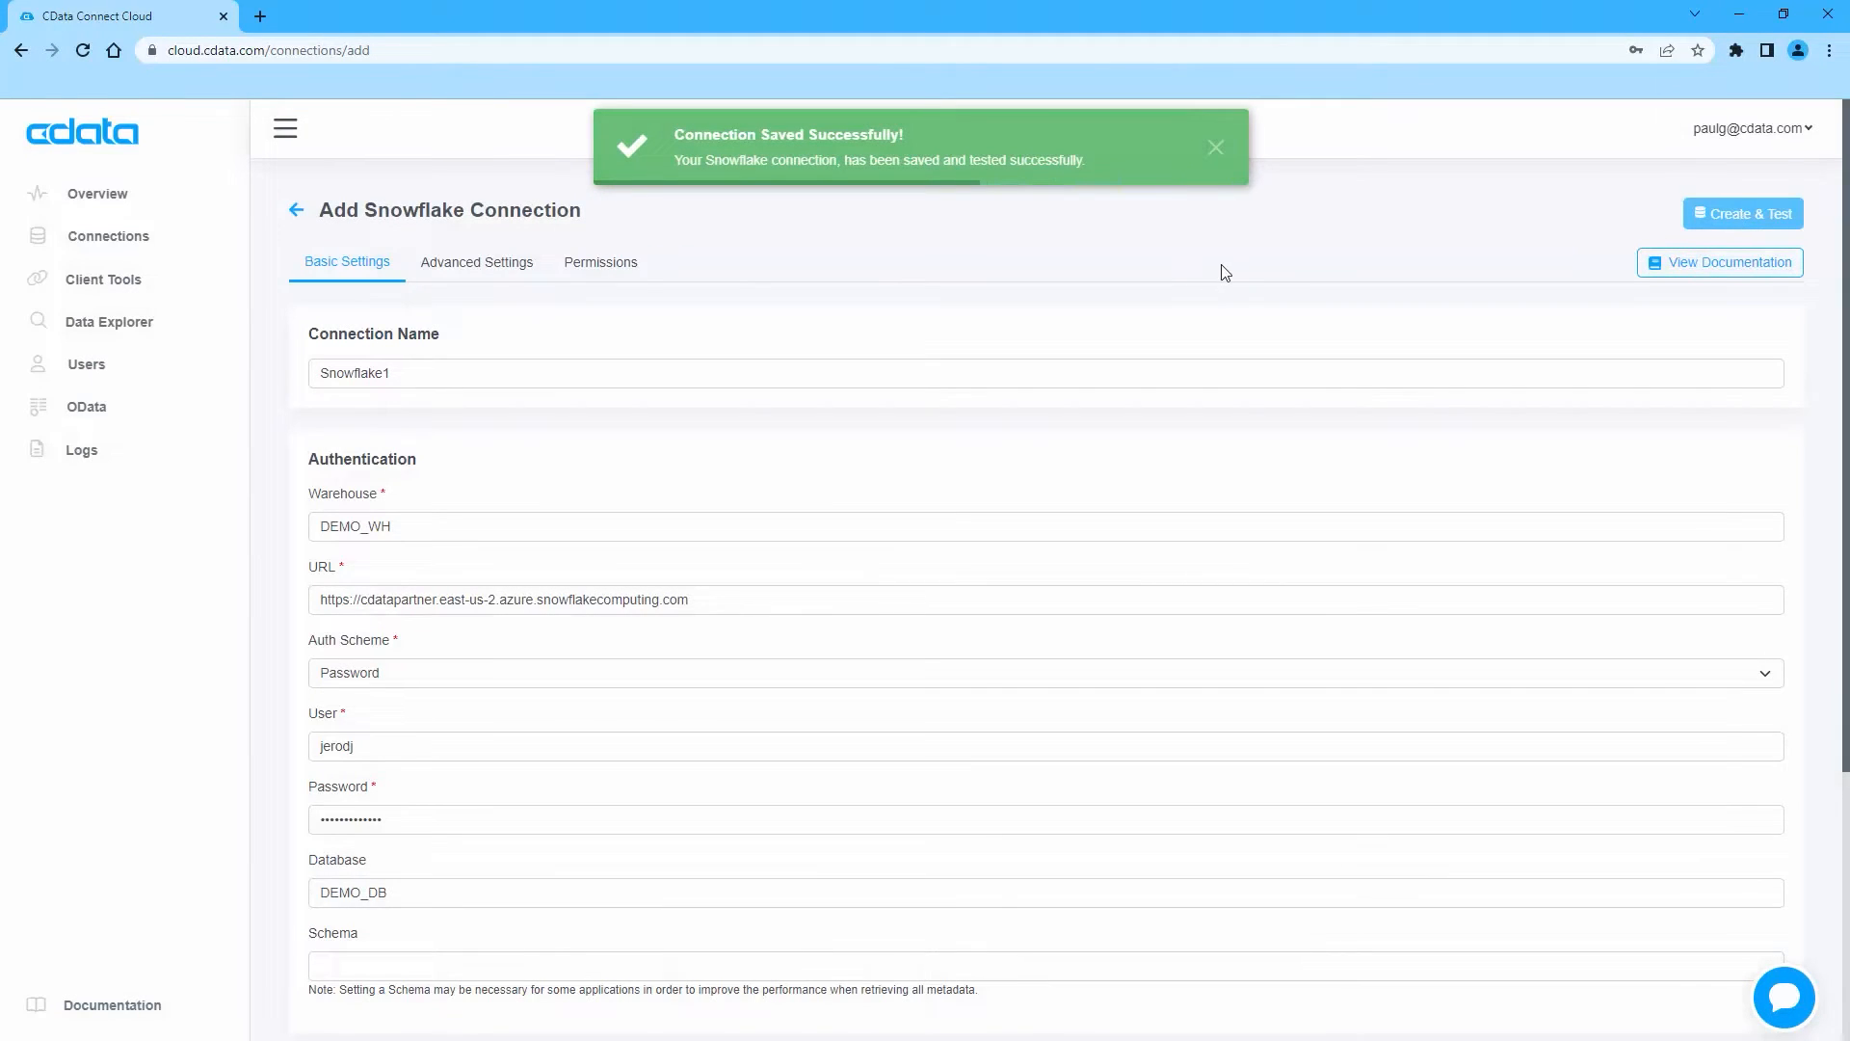
mouse_move(836, 355)
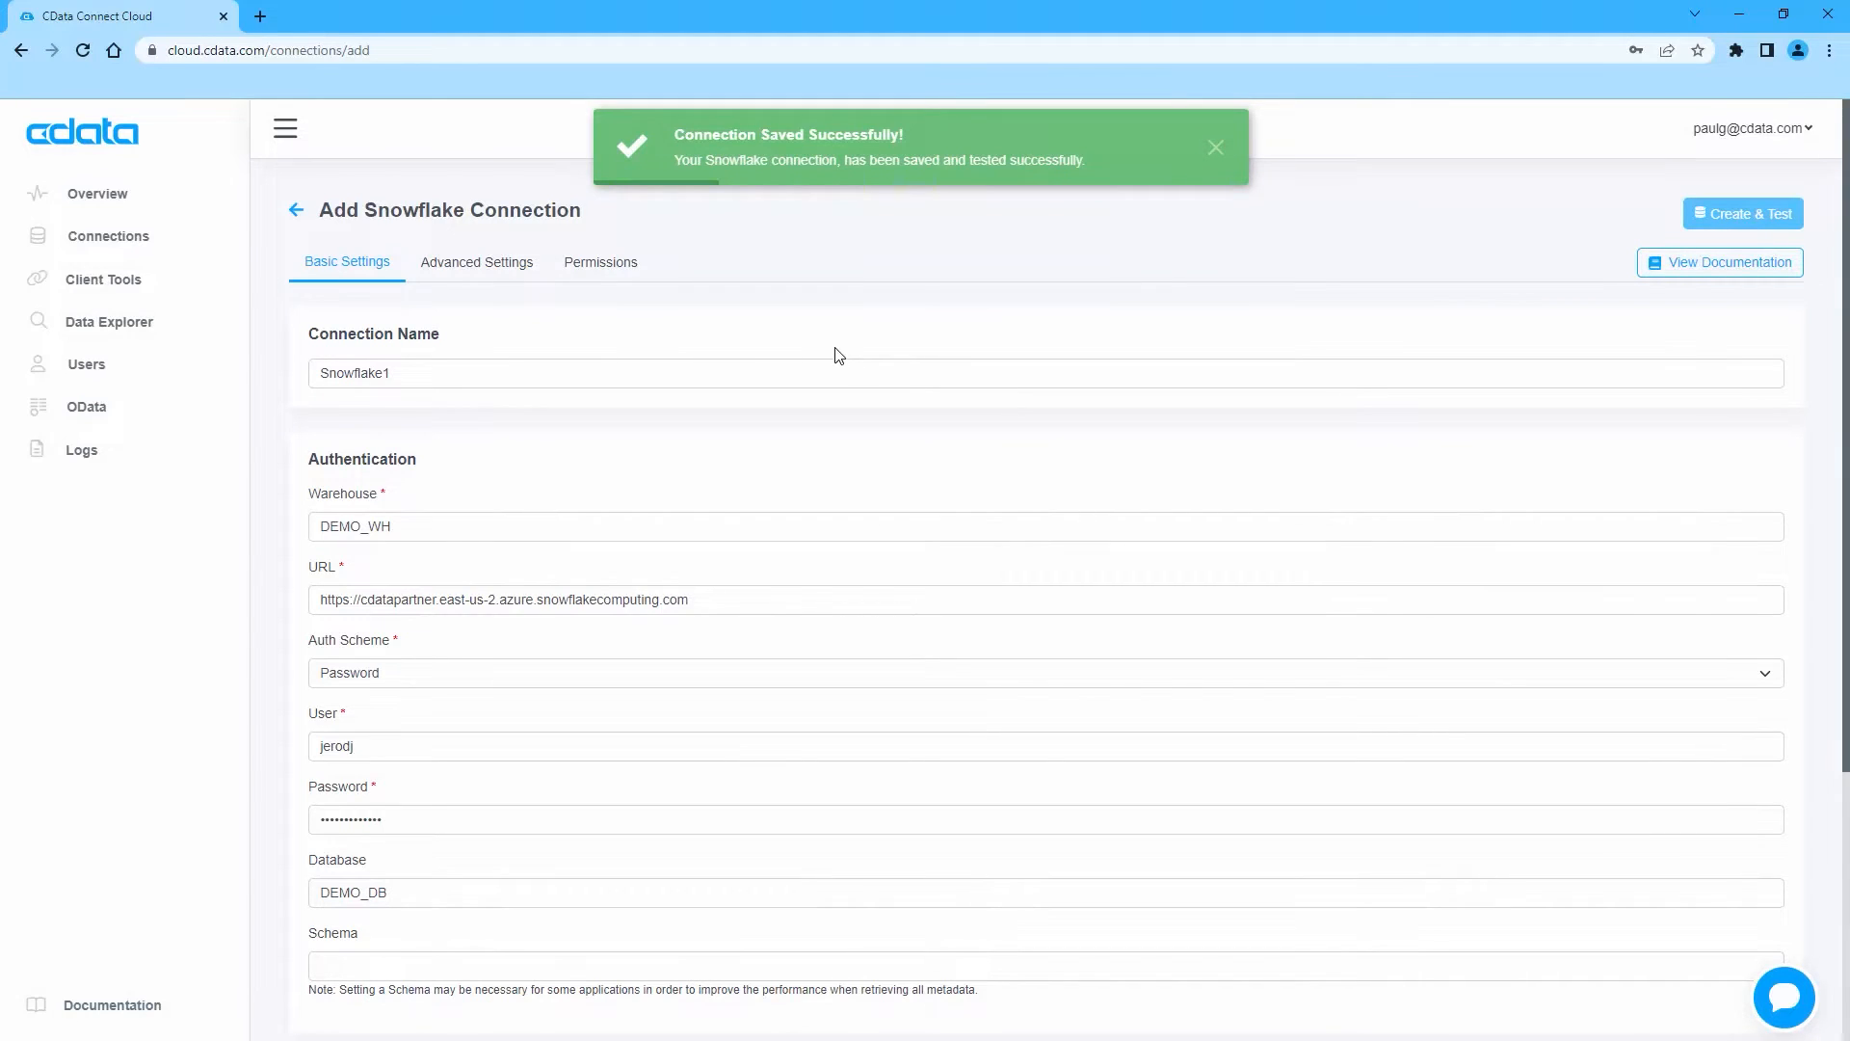
click(1215, 146)
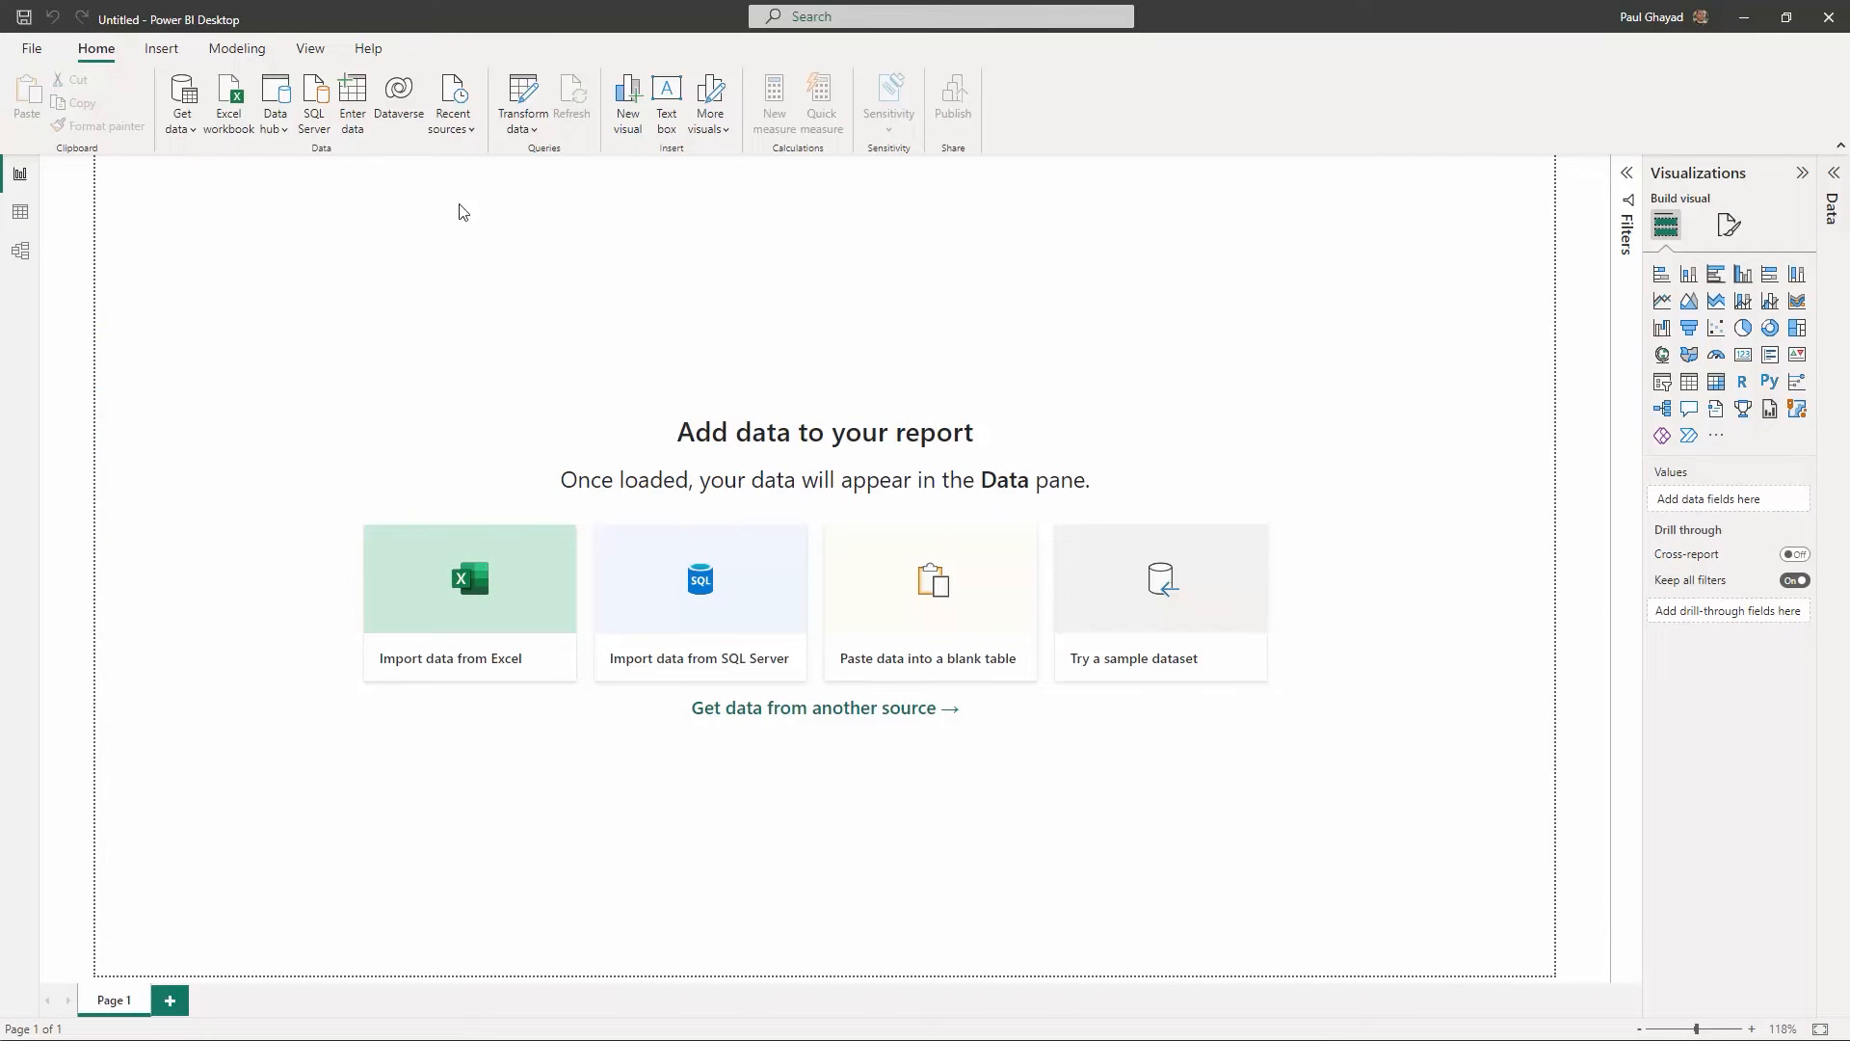
From Get data, search 'cdata' and connect to the CData Connect Cloud connector
click(178, 100)
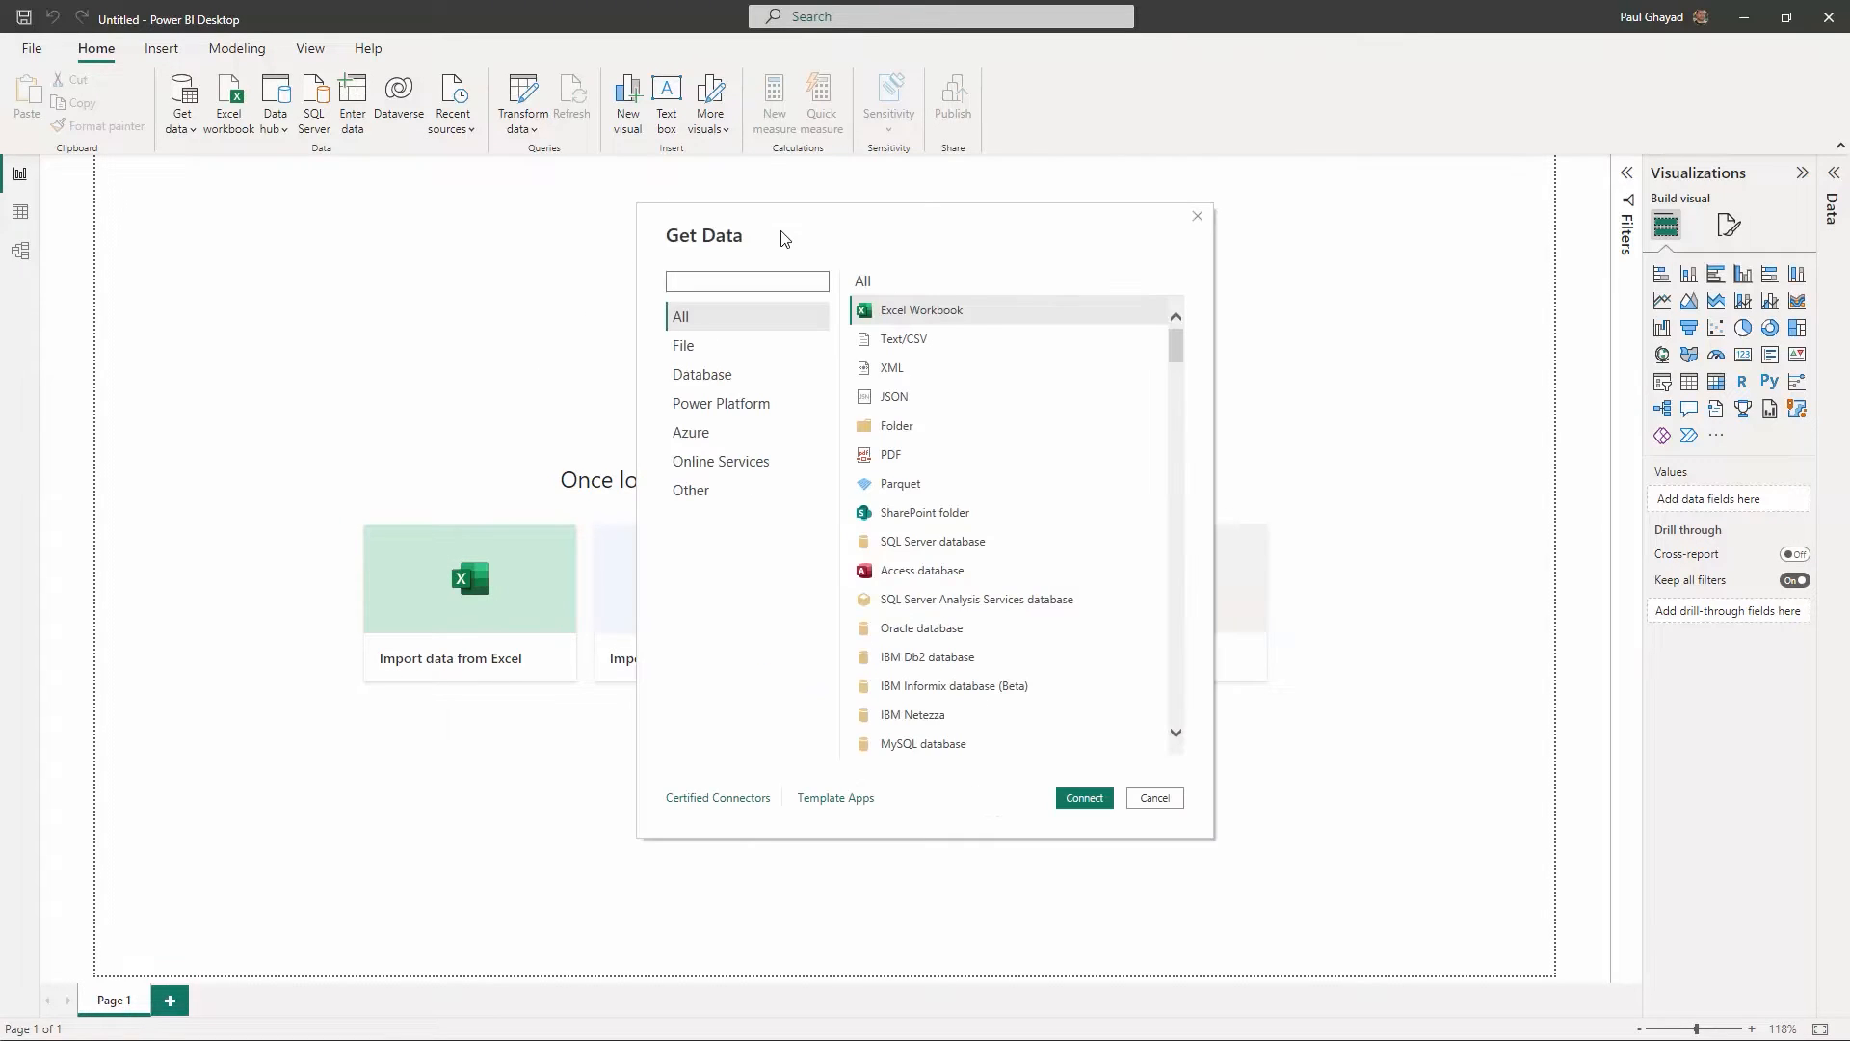
text(cdata)
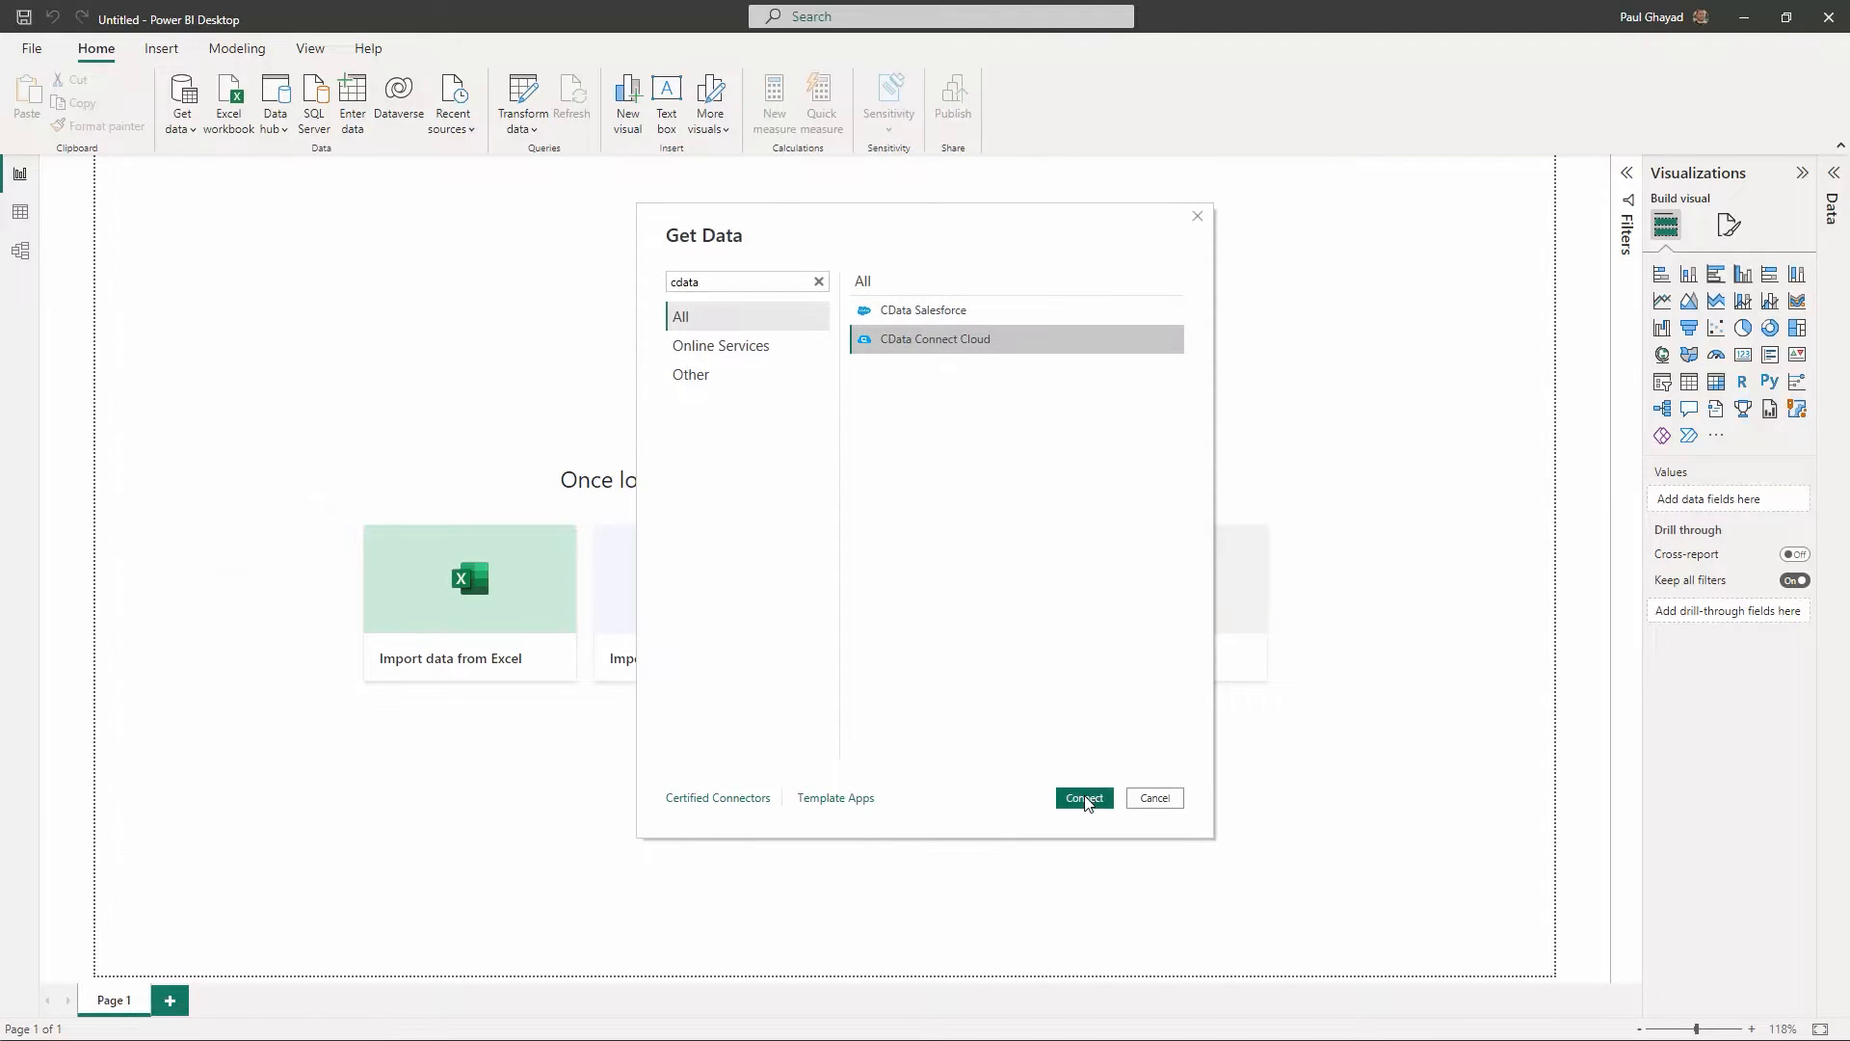
click(1083, 798)
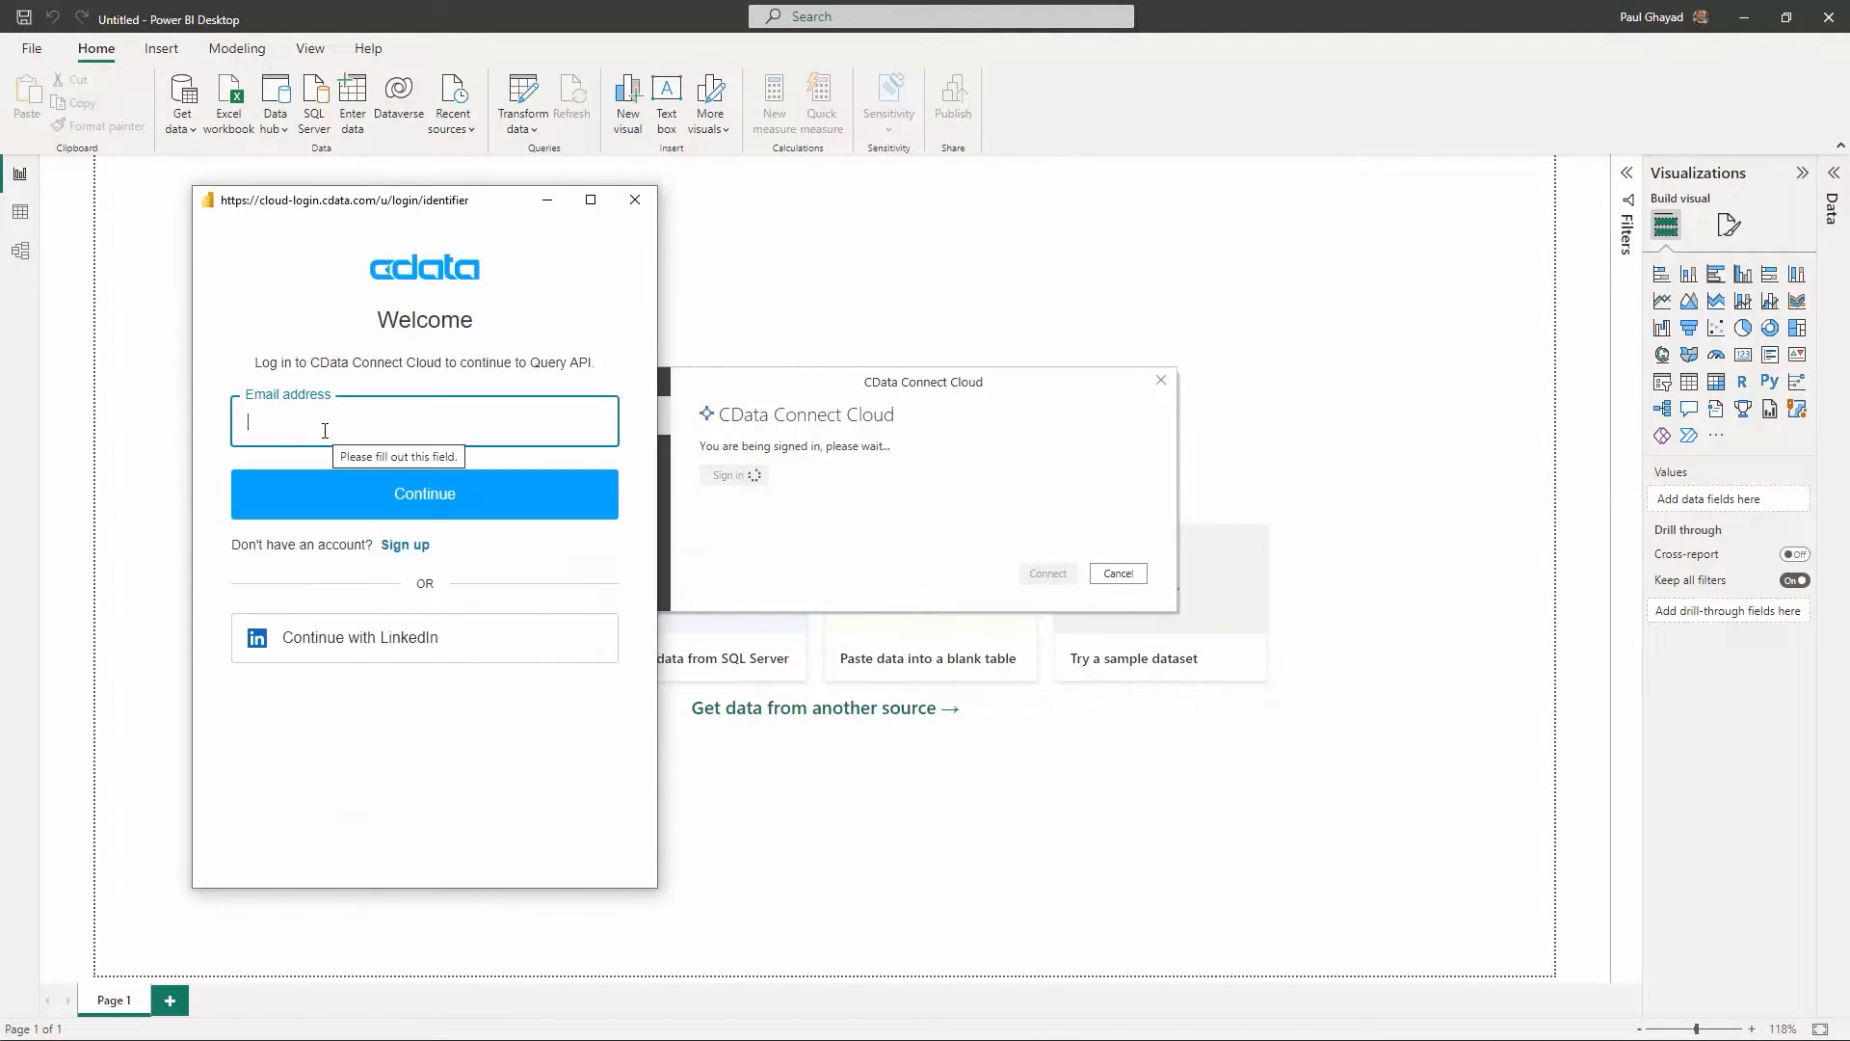
Sign in, expand Snowflake1 > CRM > Tables and load the Account table into the report
click(424, 493)
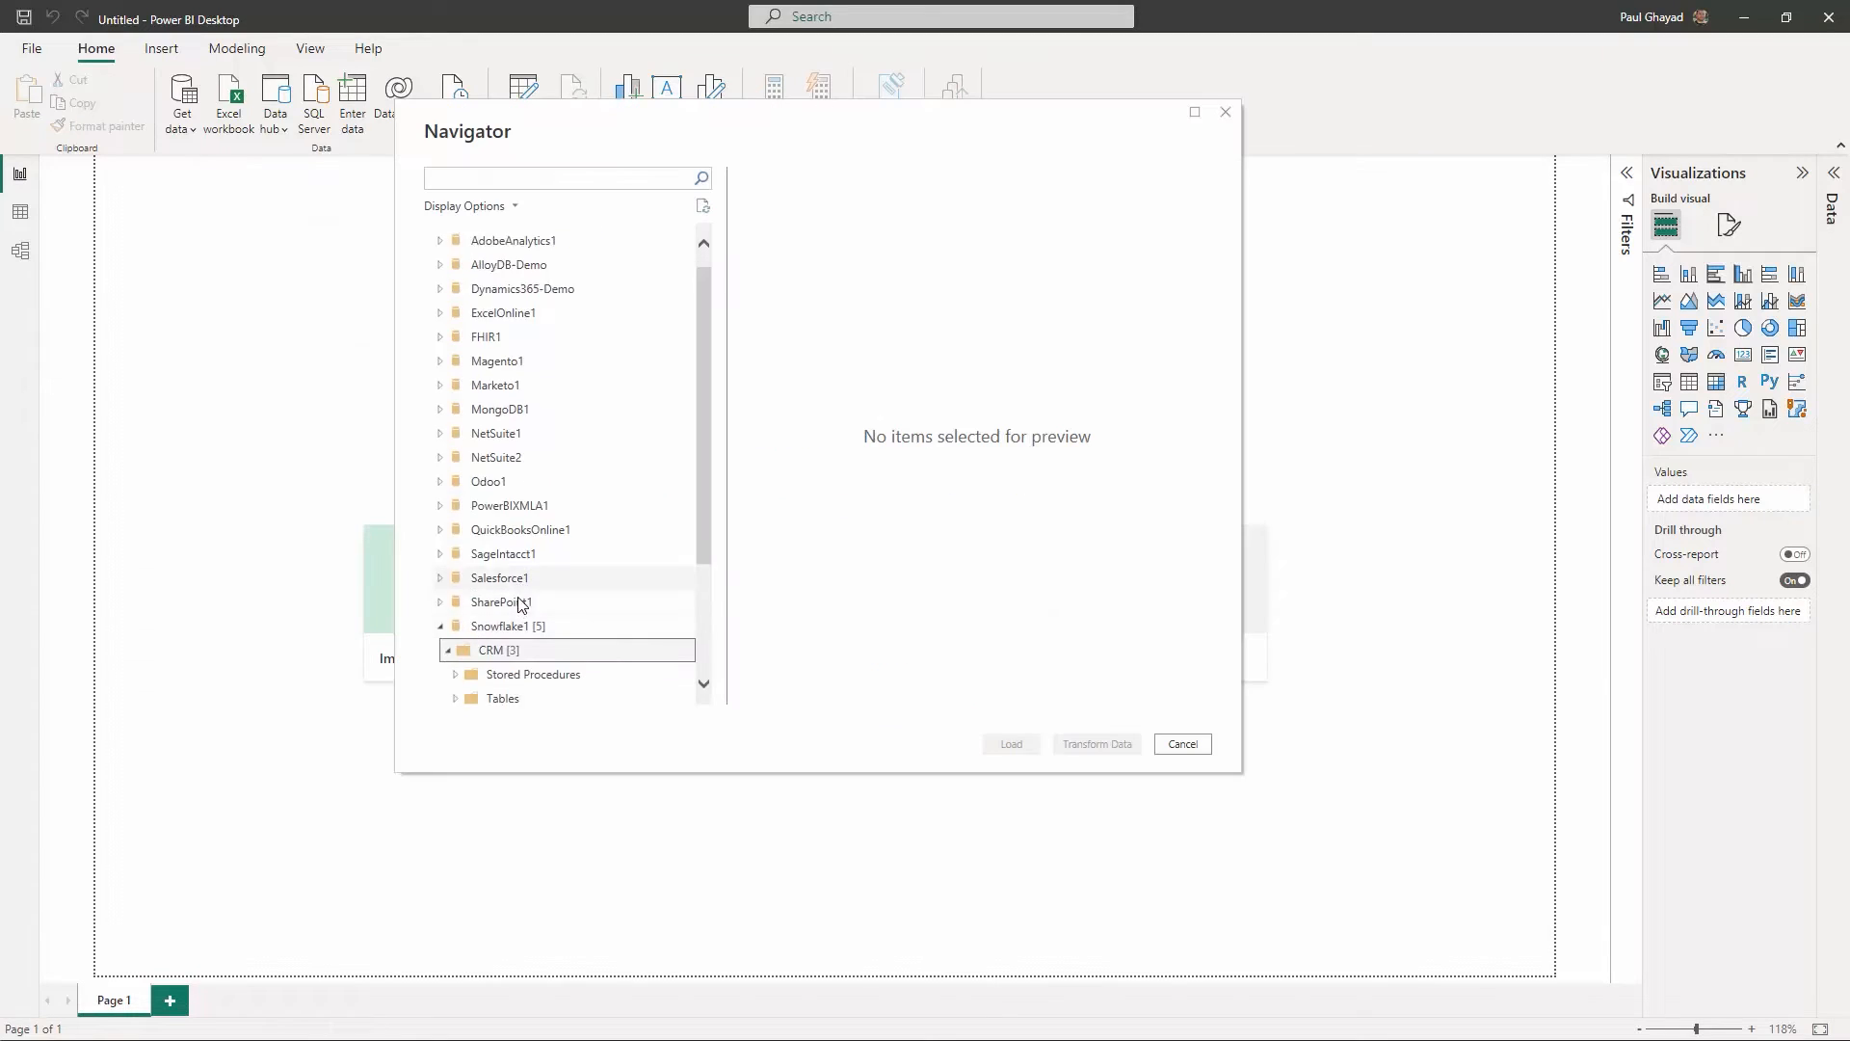
click(455, 697)
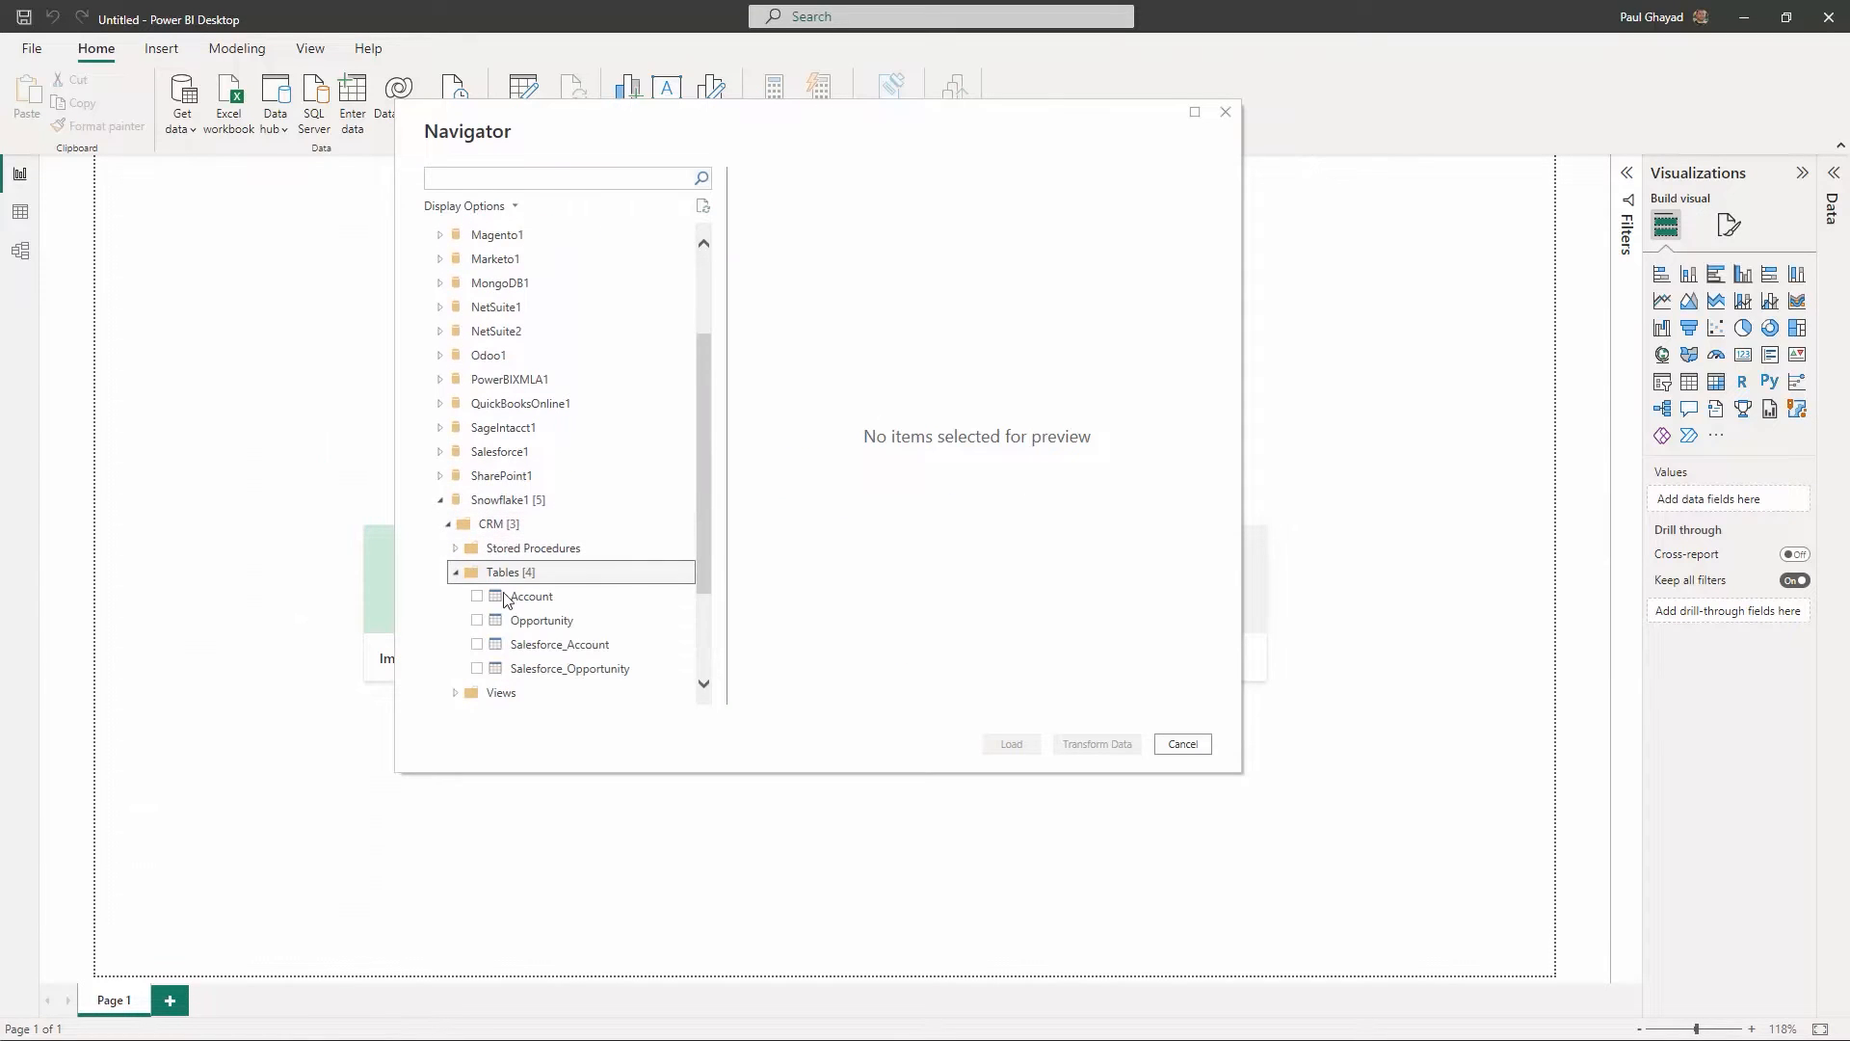
click(1183, 744)
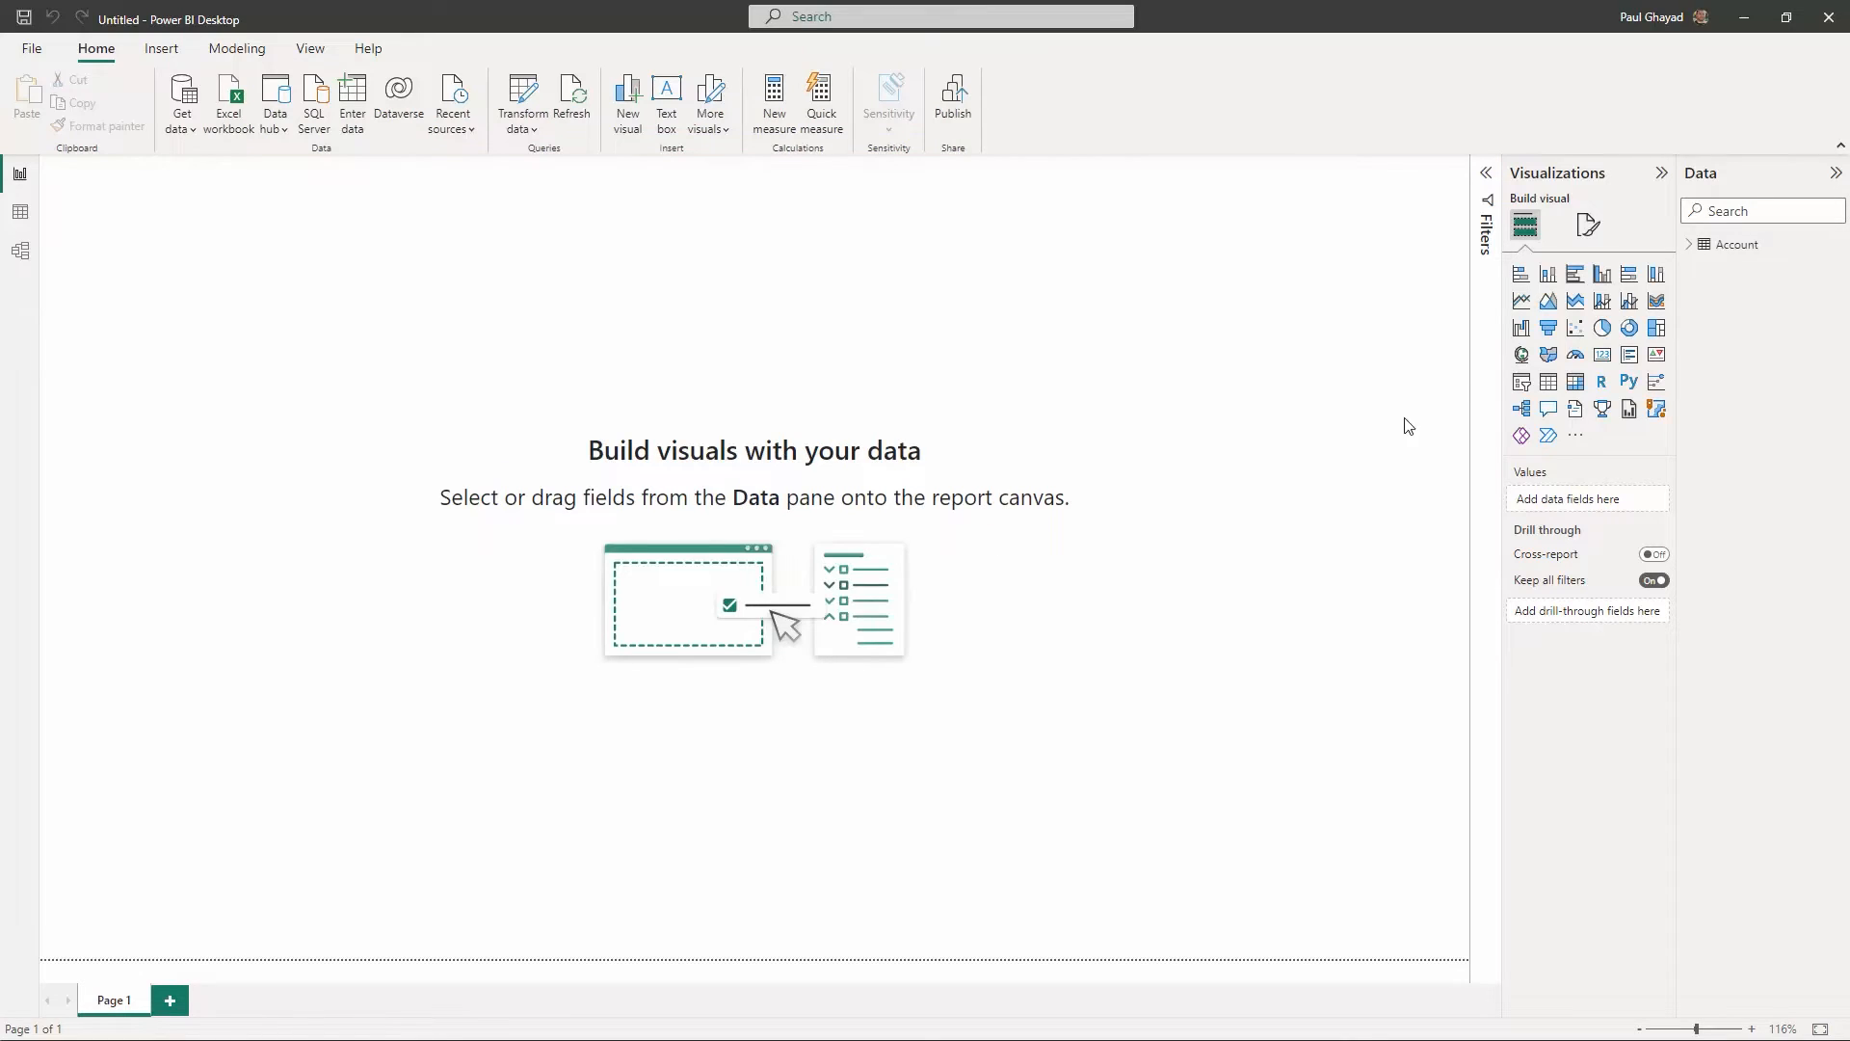
Add a canvas-filling pie chart using Account's Type as legend and count of Type as values
click(1601, 328)
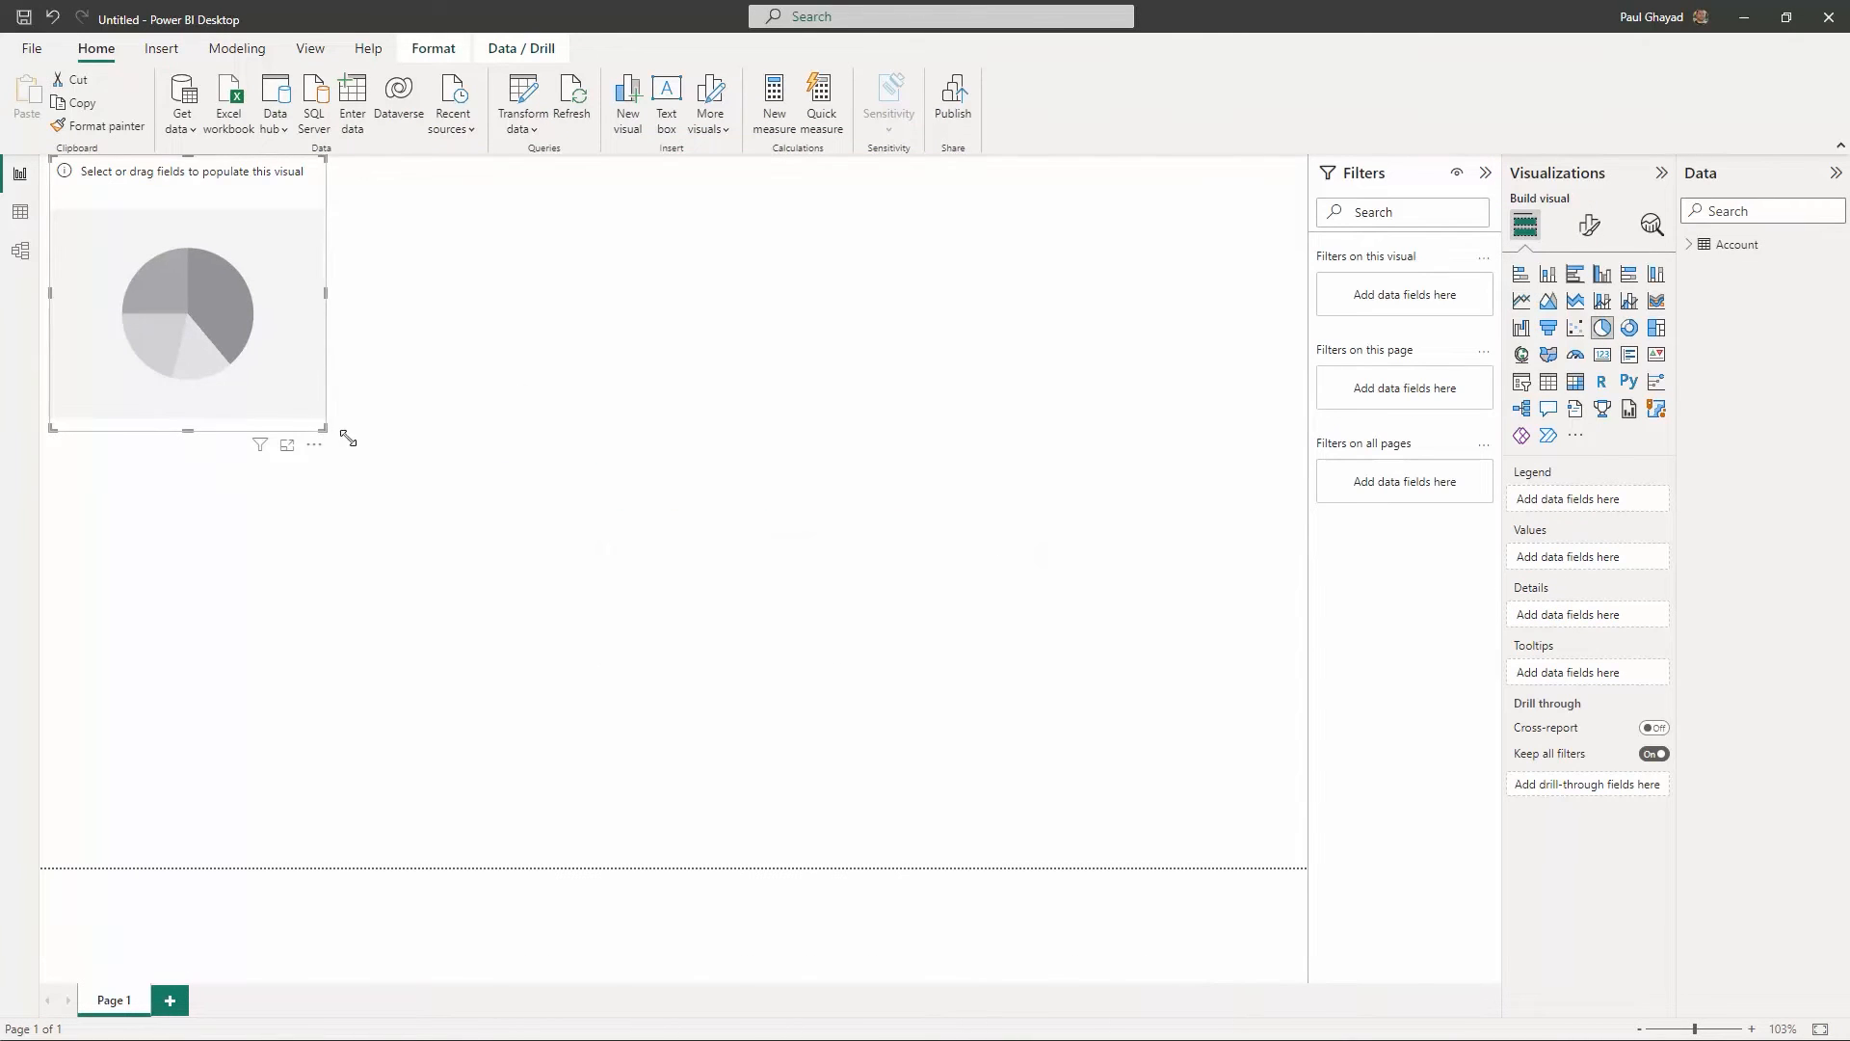
drag(349, 440, 1158, 842)
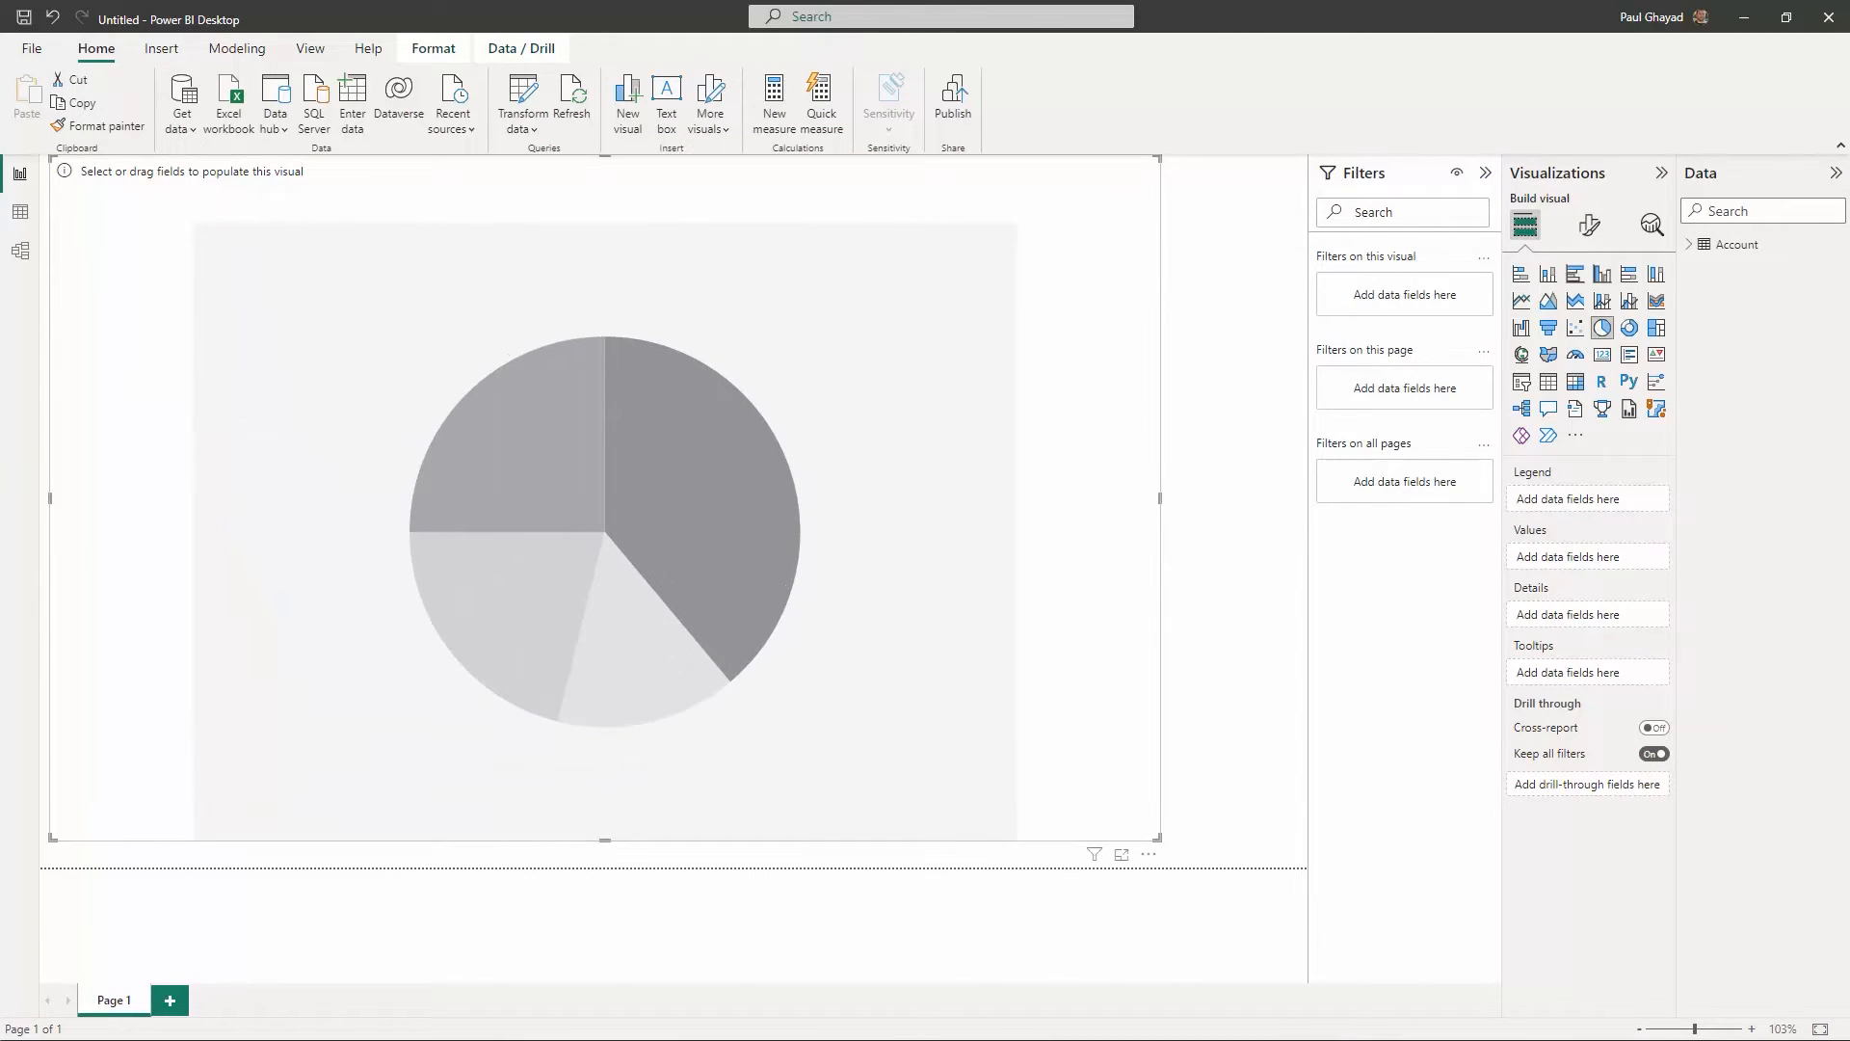
click(1688, 244)
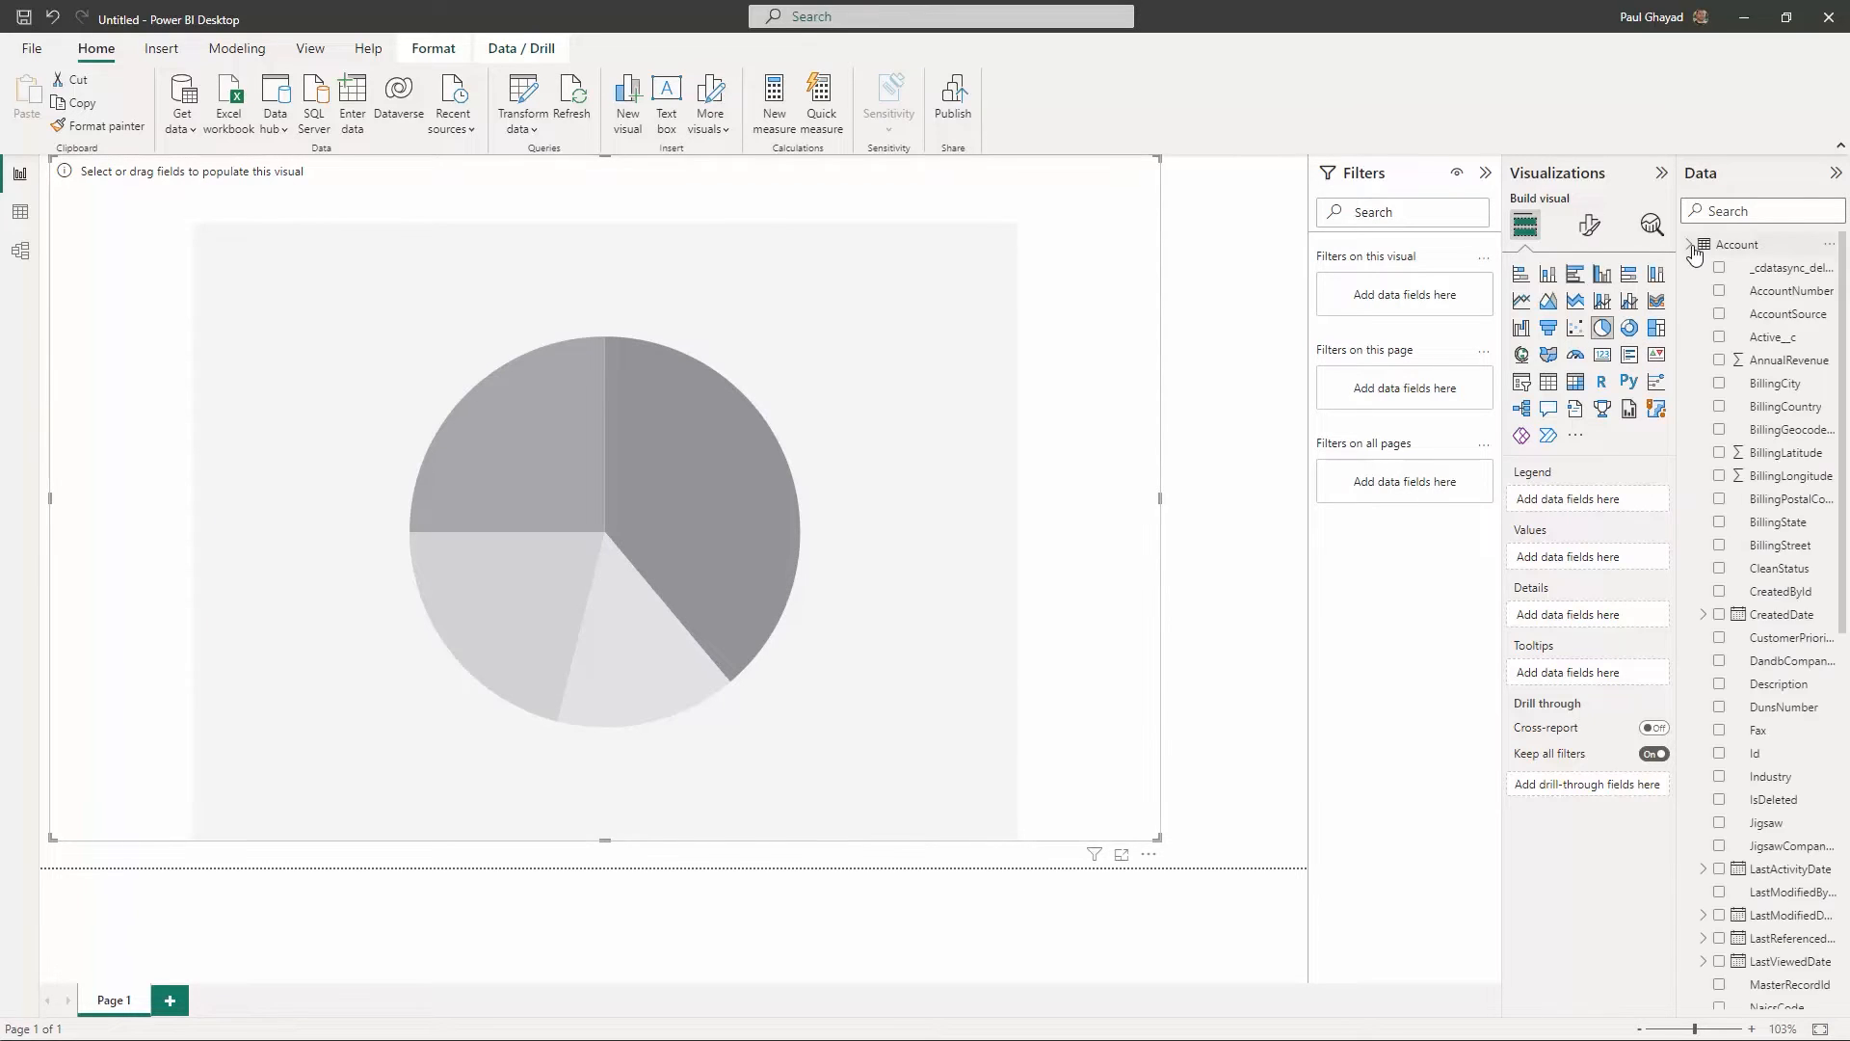
click(1719, 927)
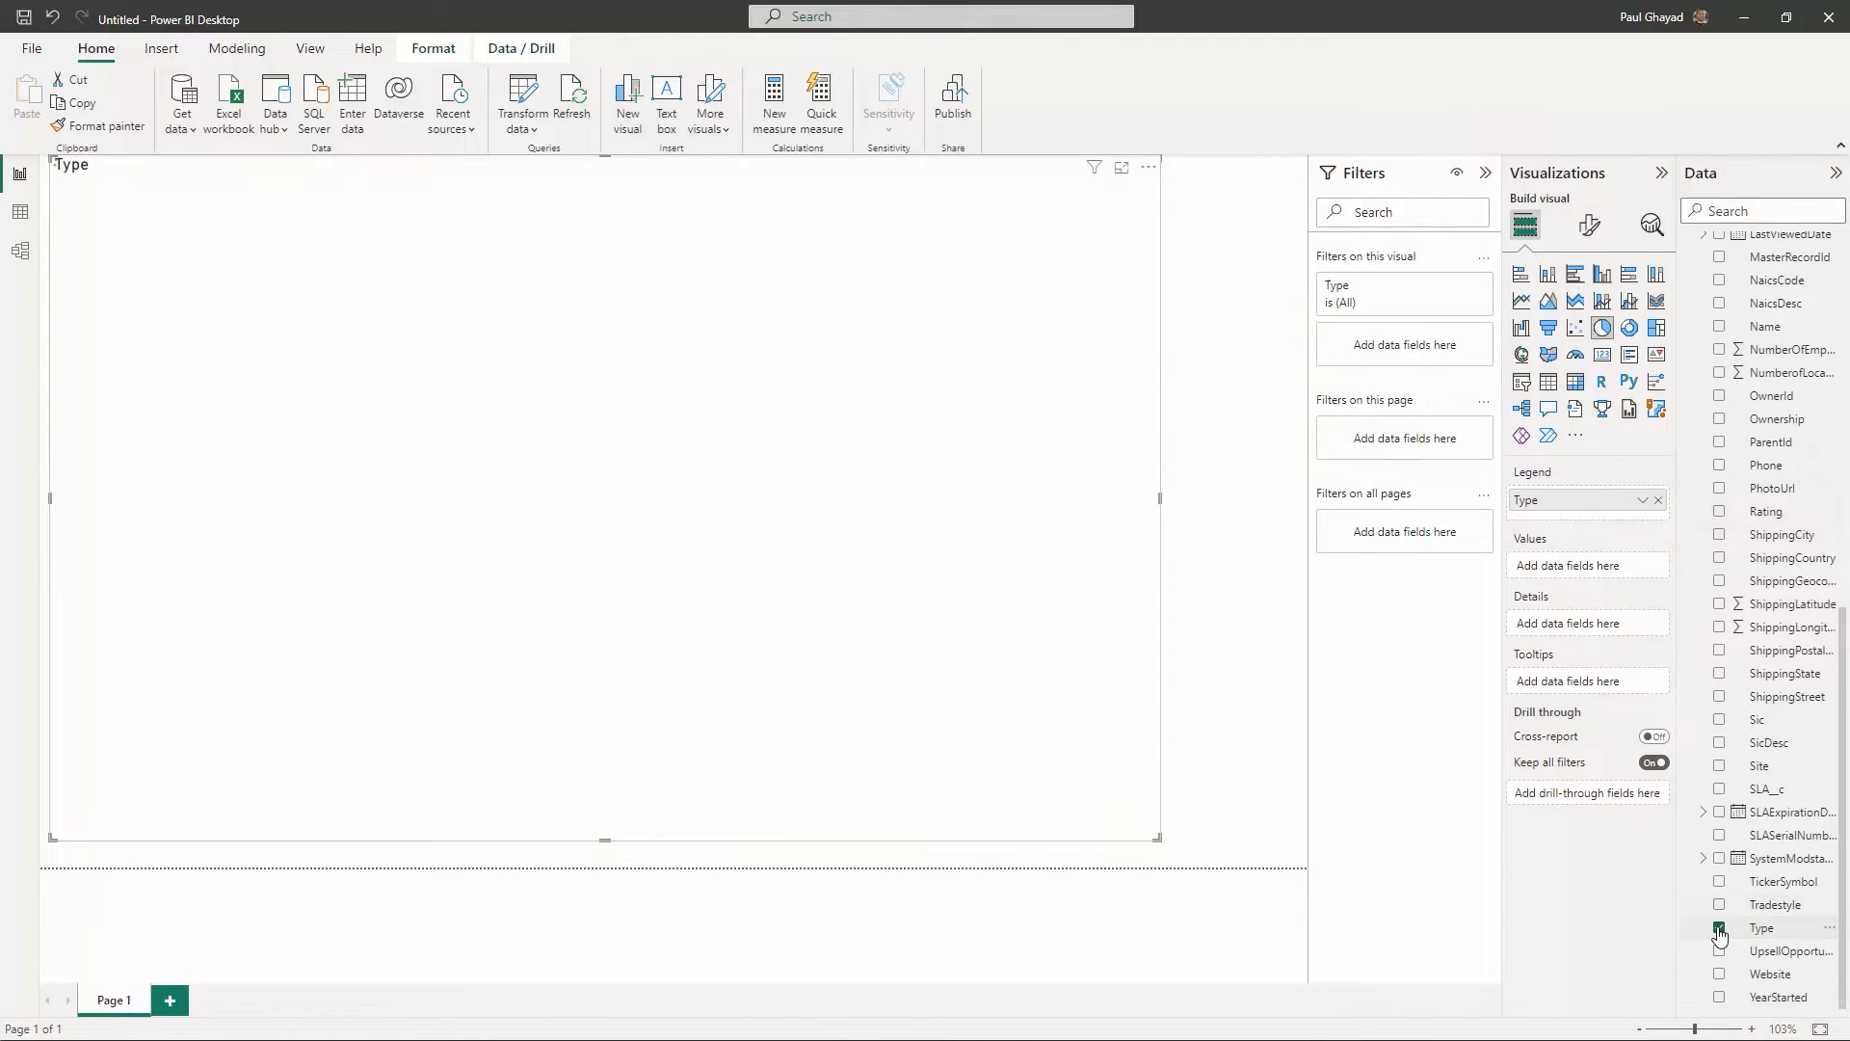
click(1719, 927)
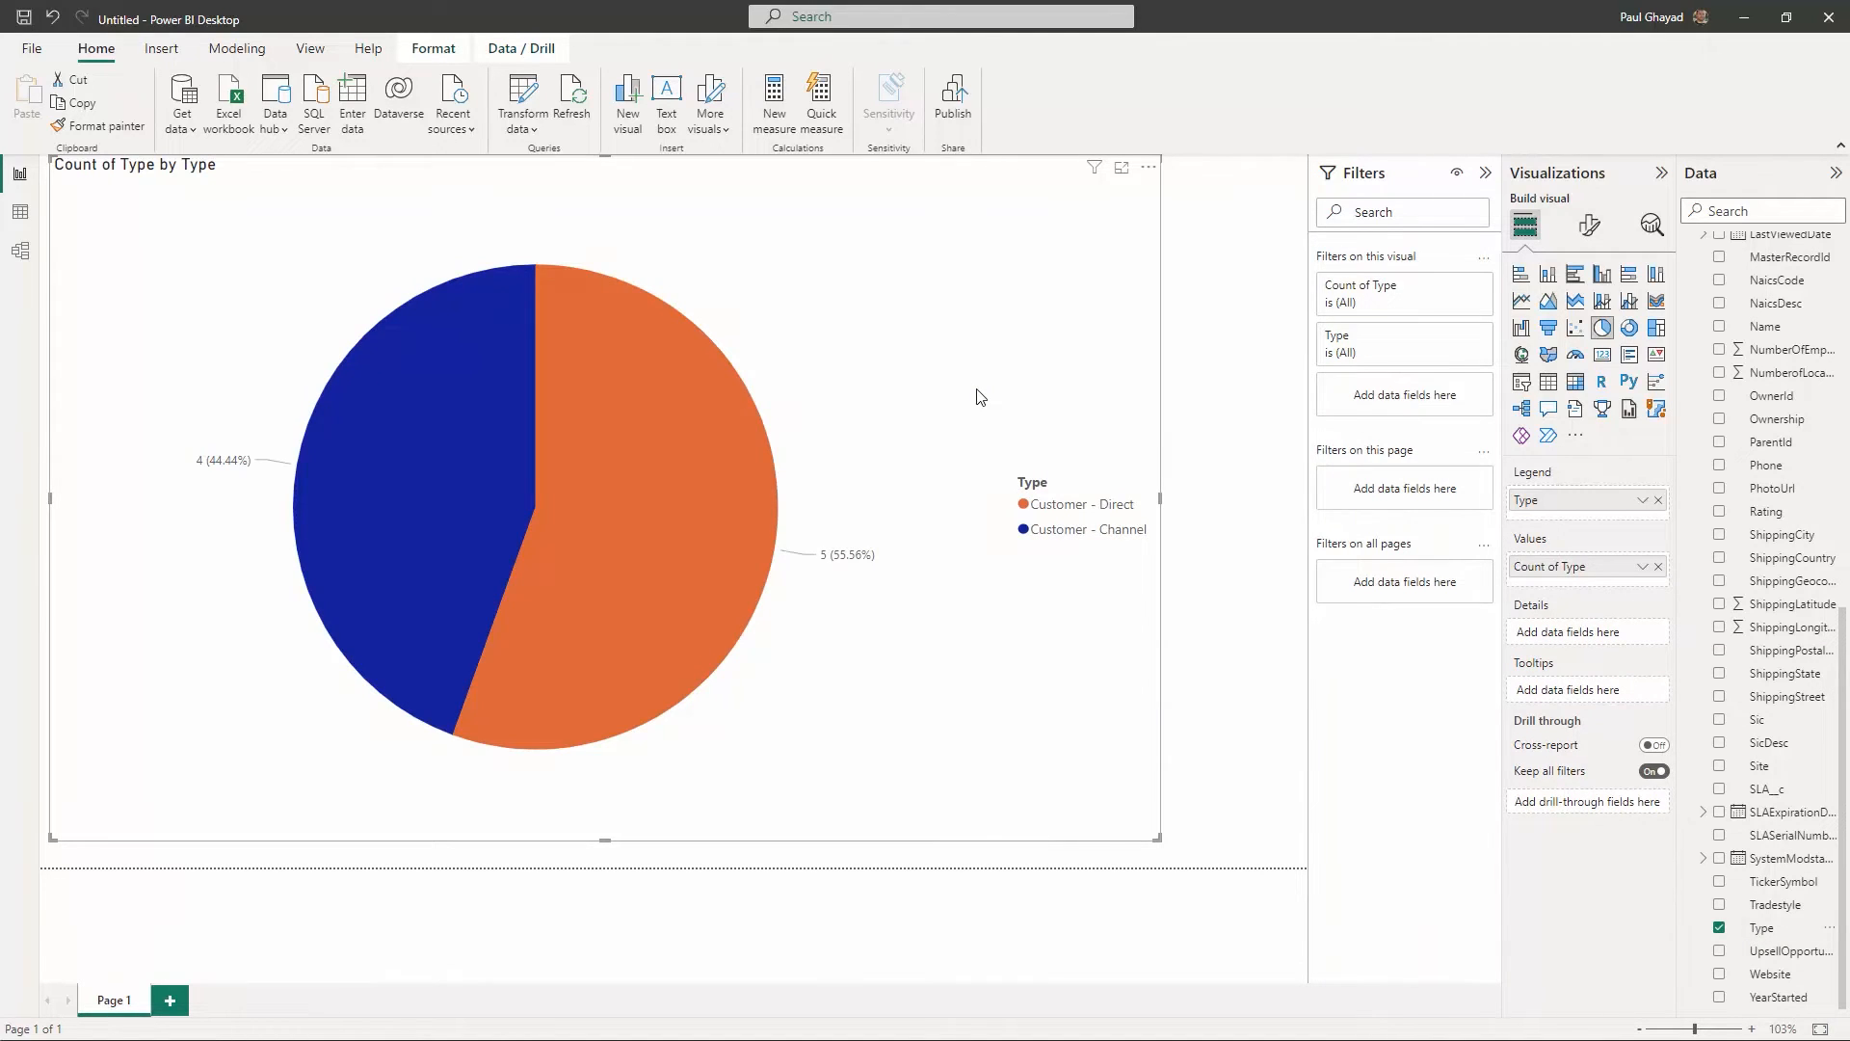
click(953, 90)
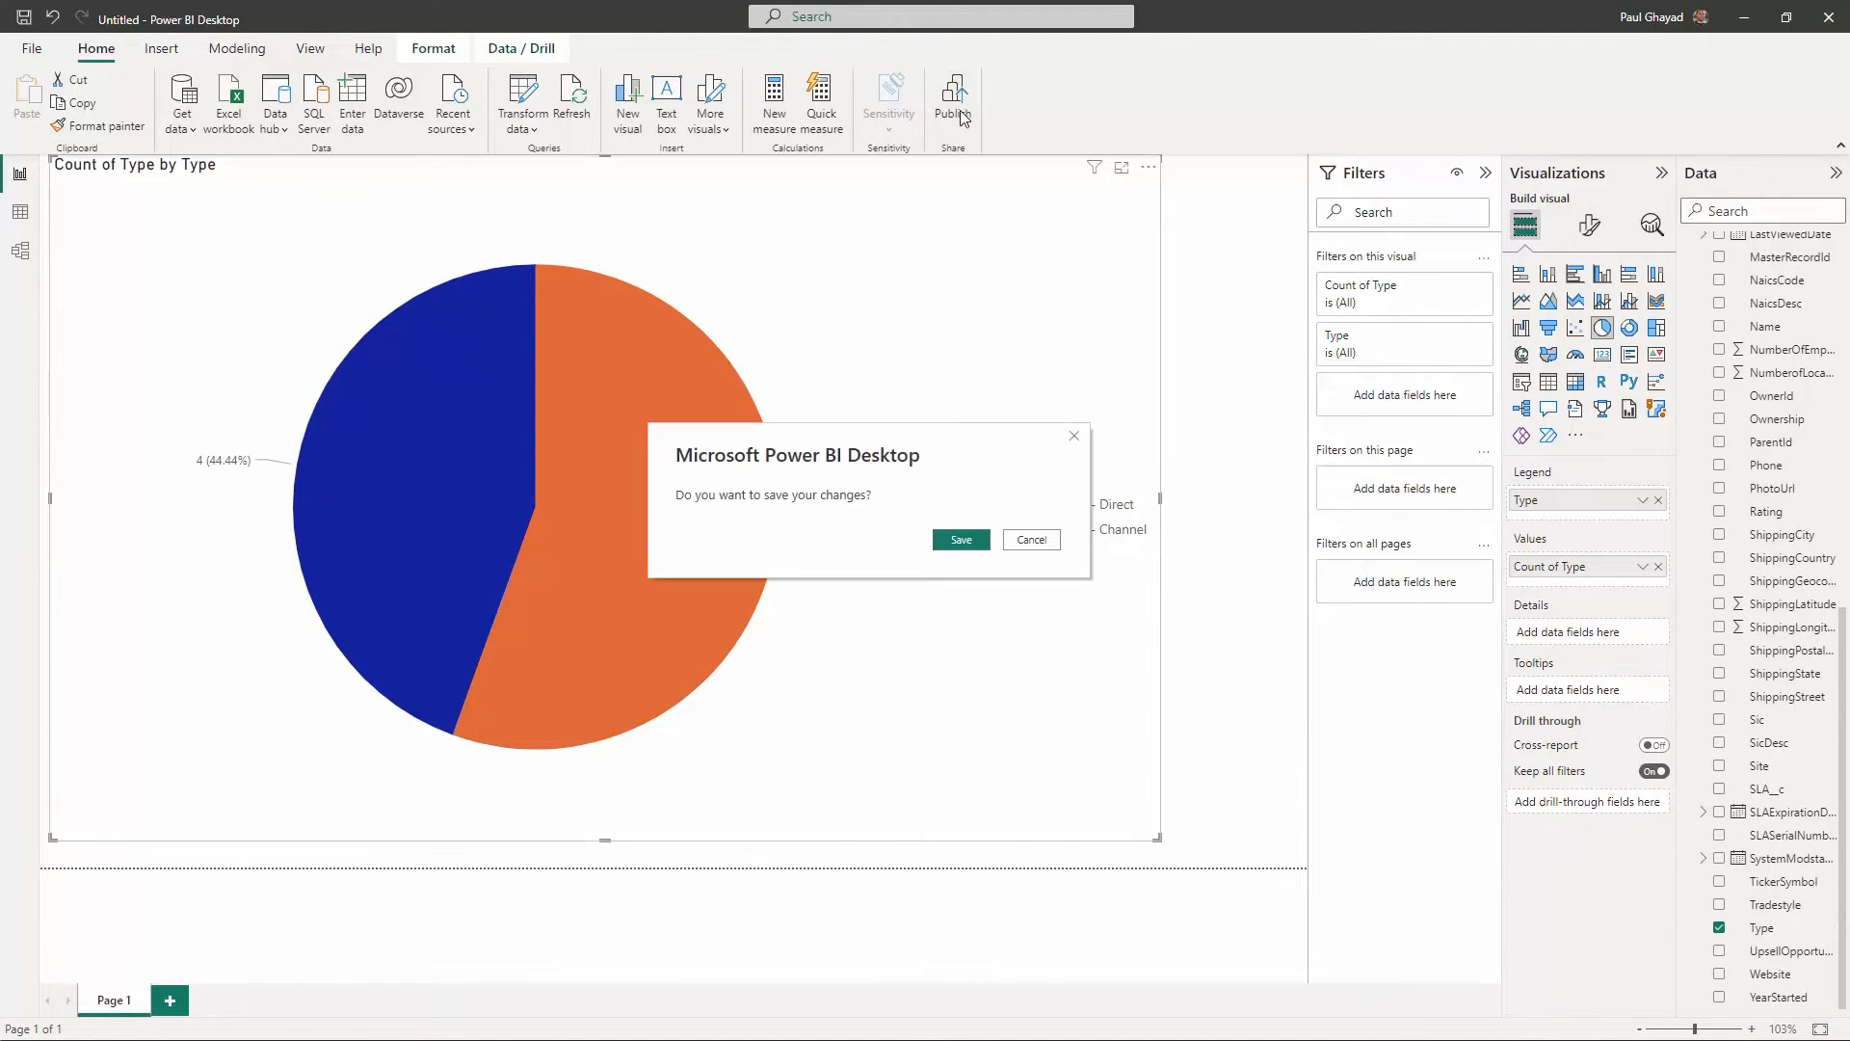
Save as powerbiconnectcloudsnowflake, publish to My workspace and open the report in Power BI
click(959, 540)
text(powerbiconnectcloud)
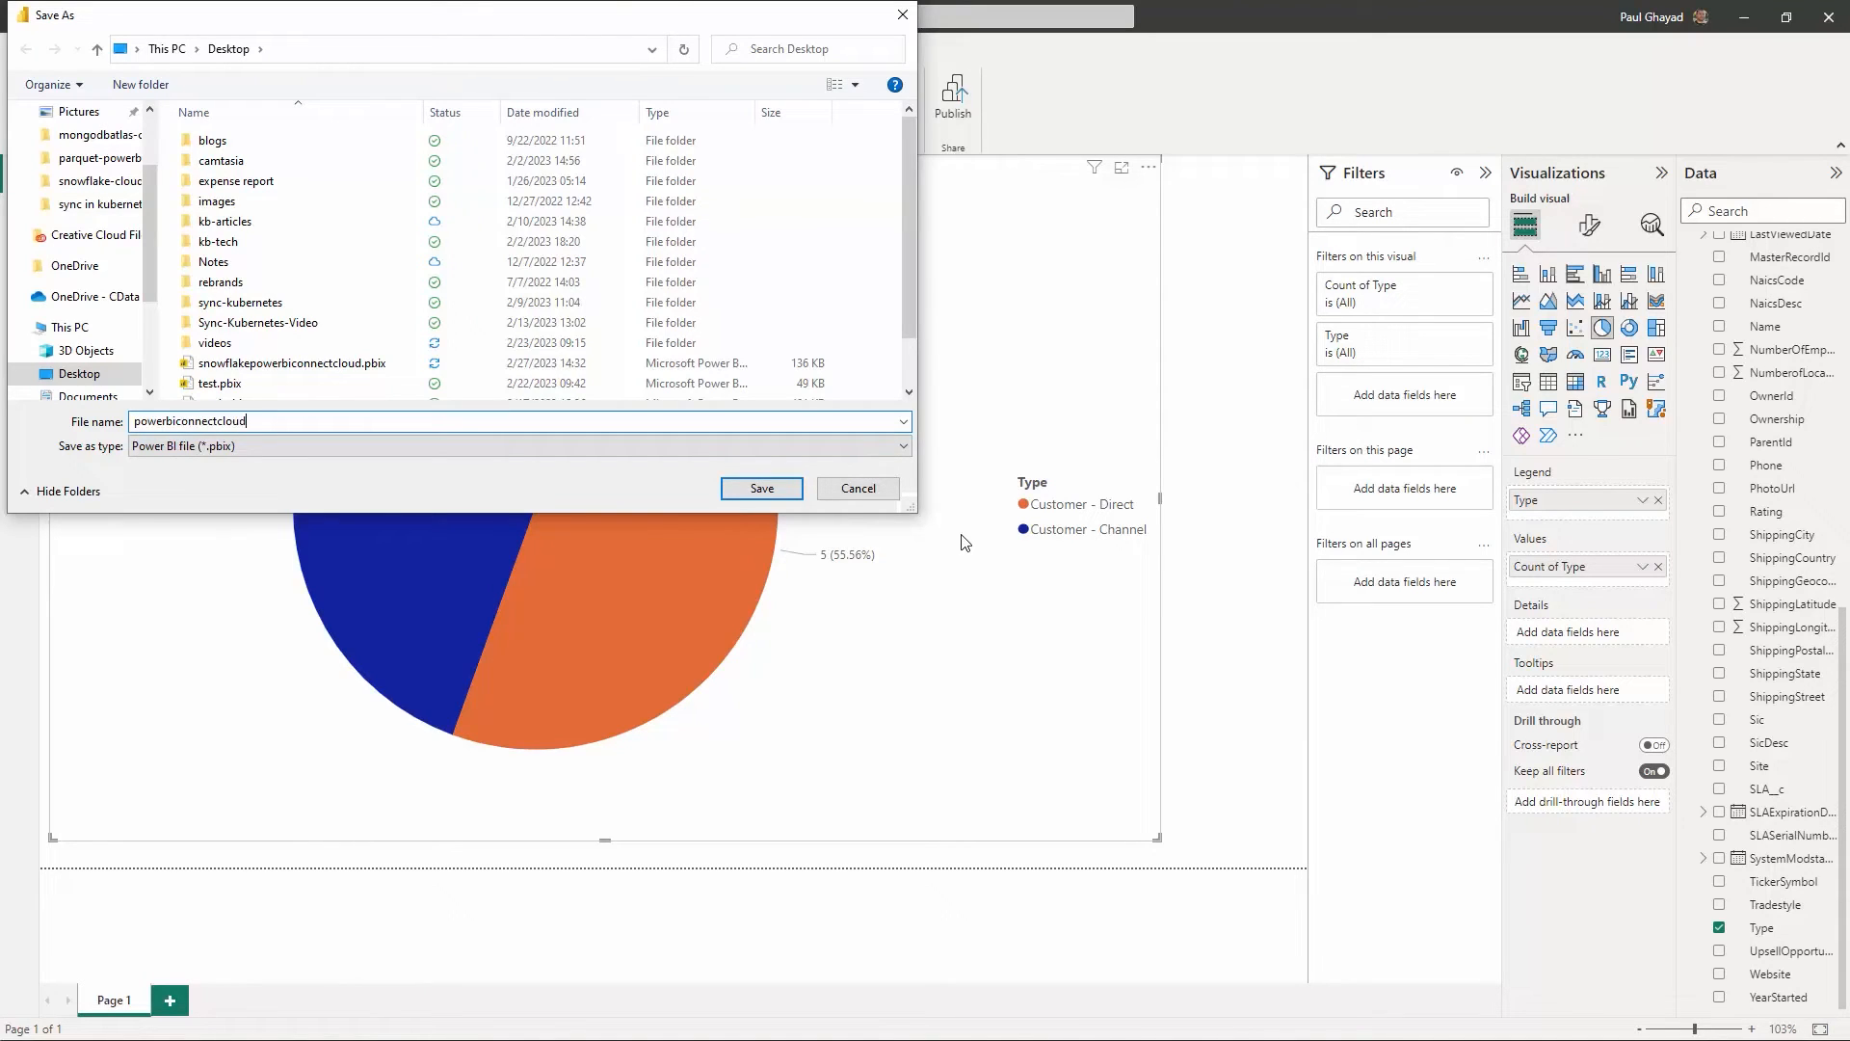
click(761, 488)
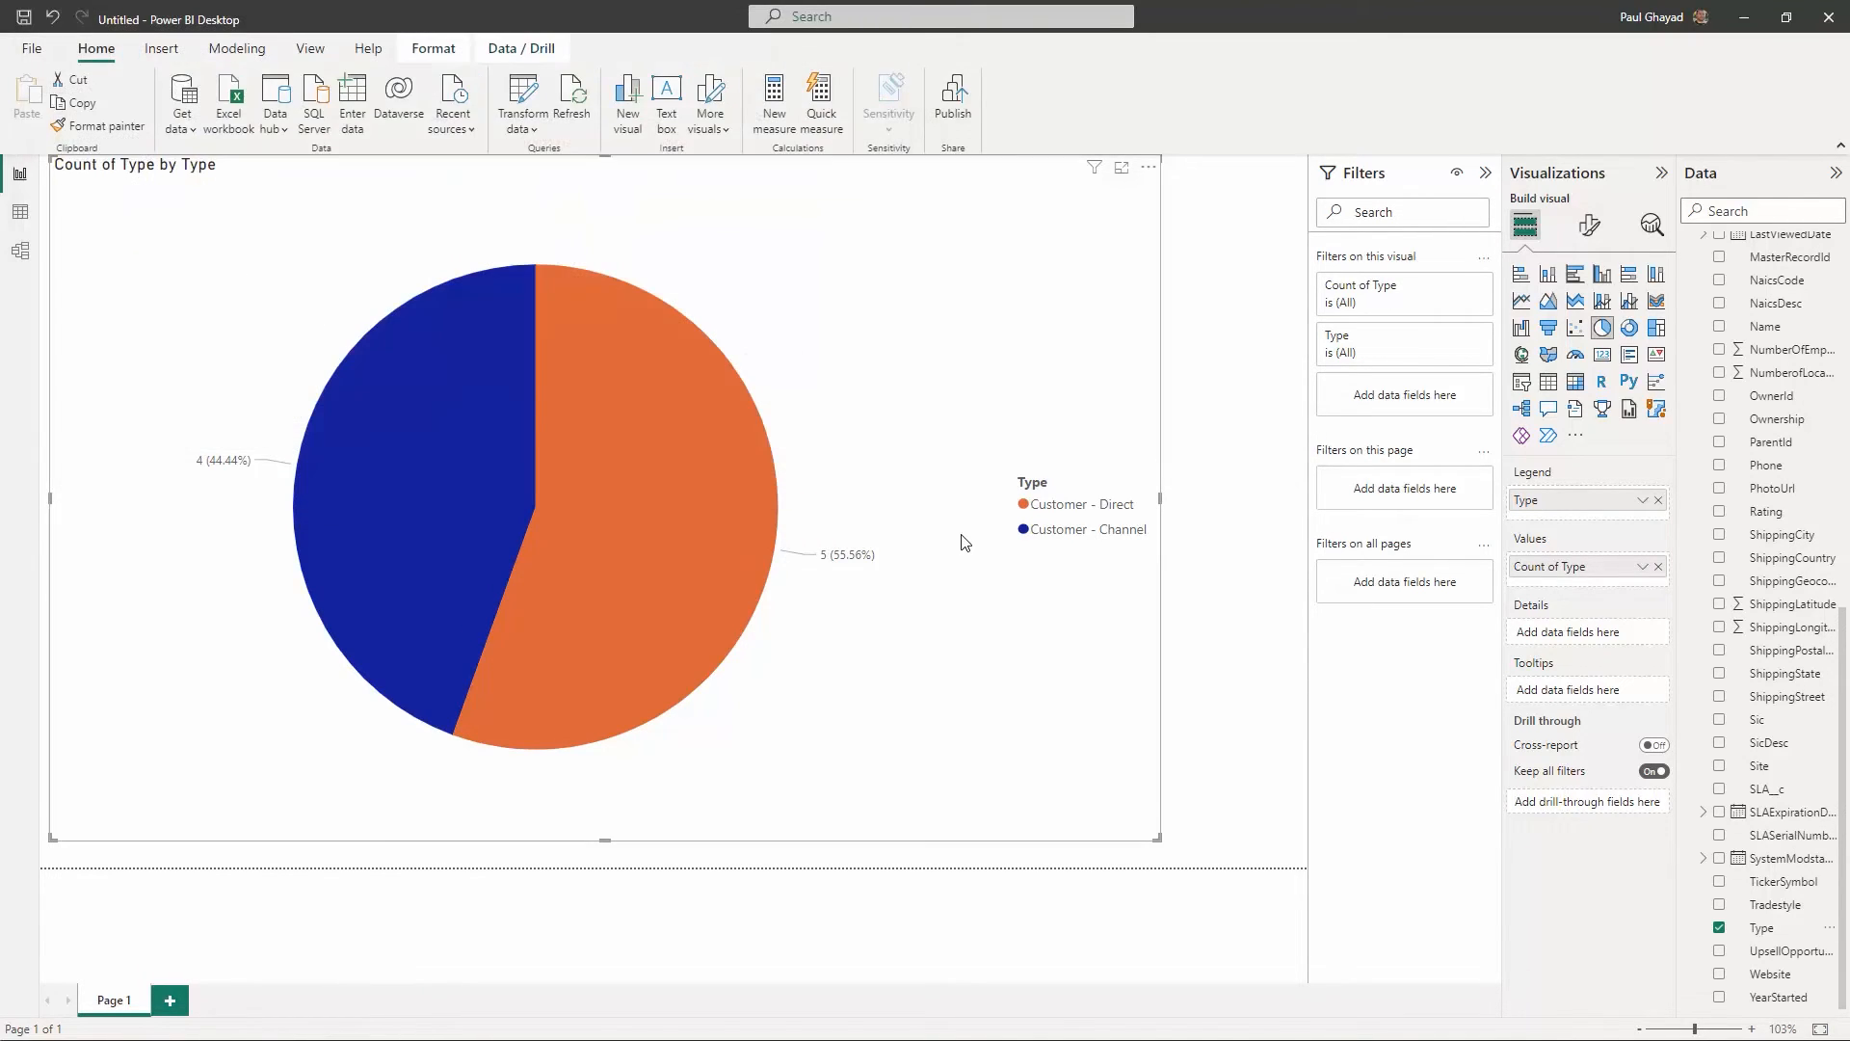
click(952, 91)
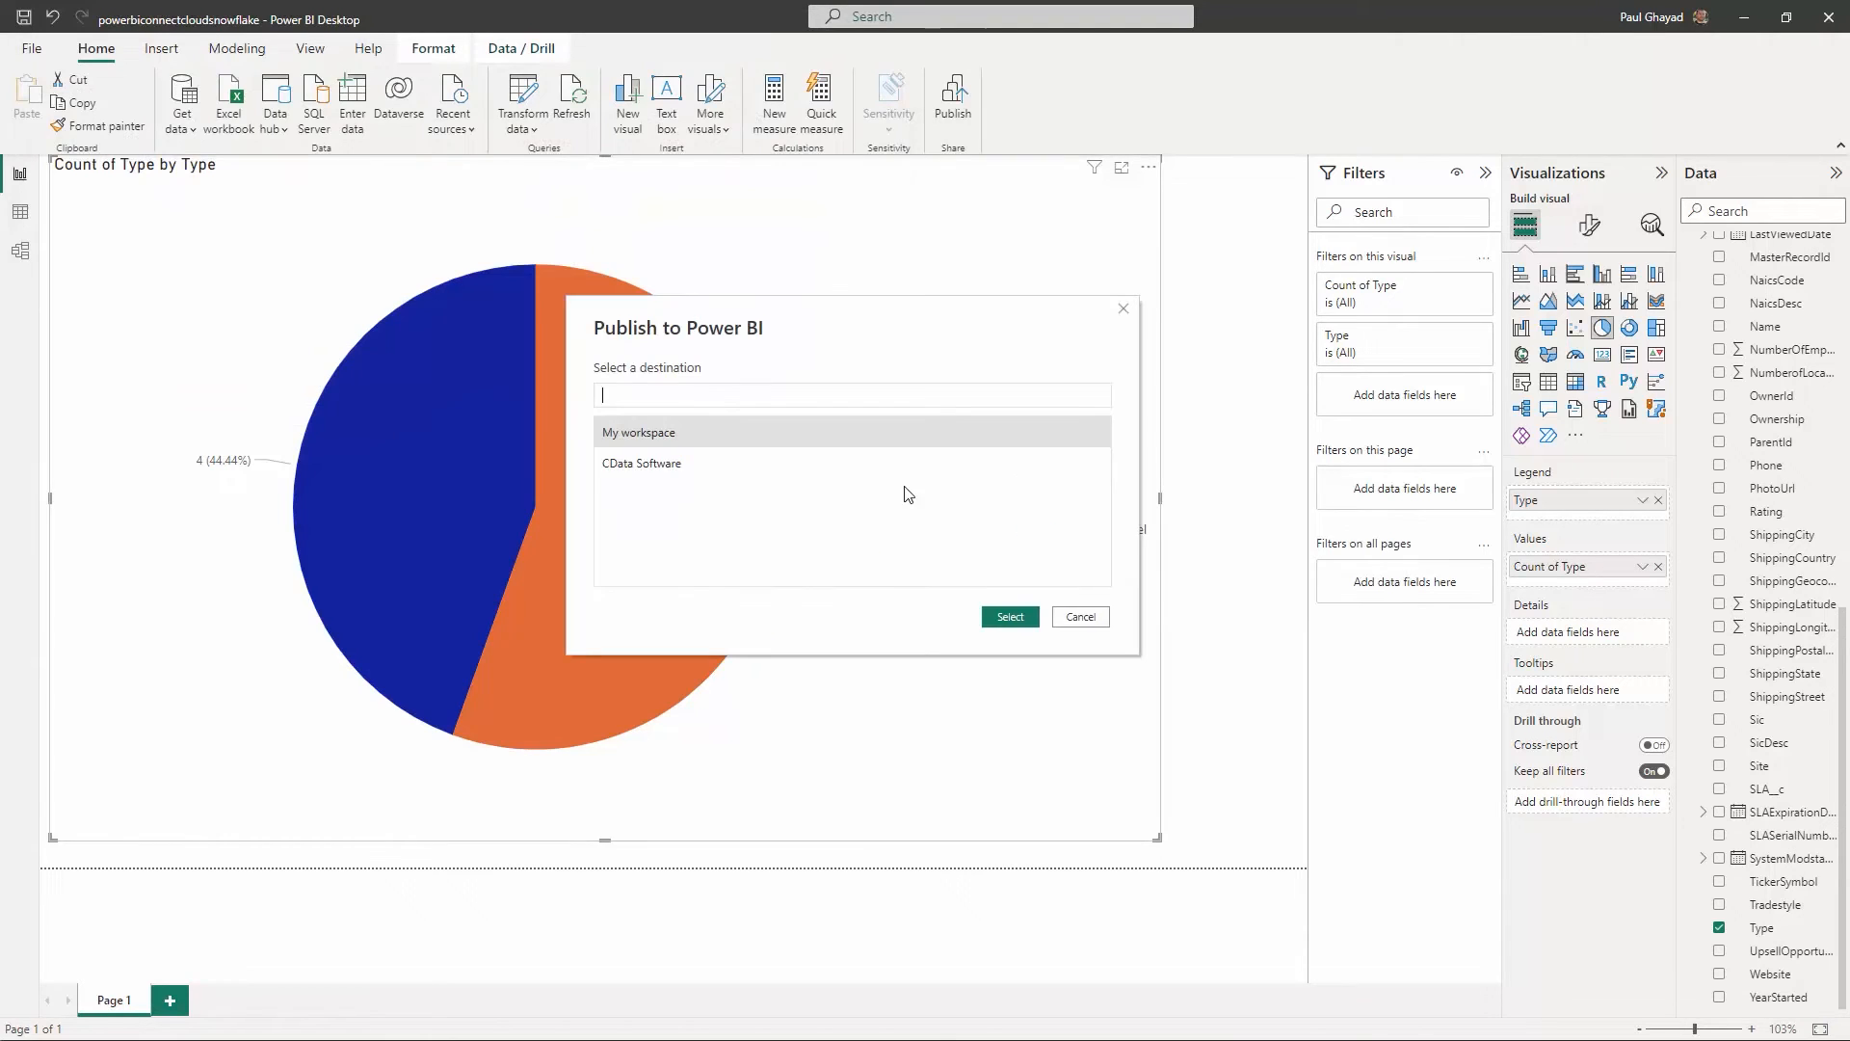
click(1011, 617)
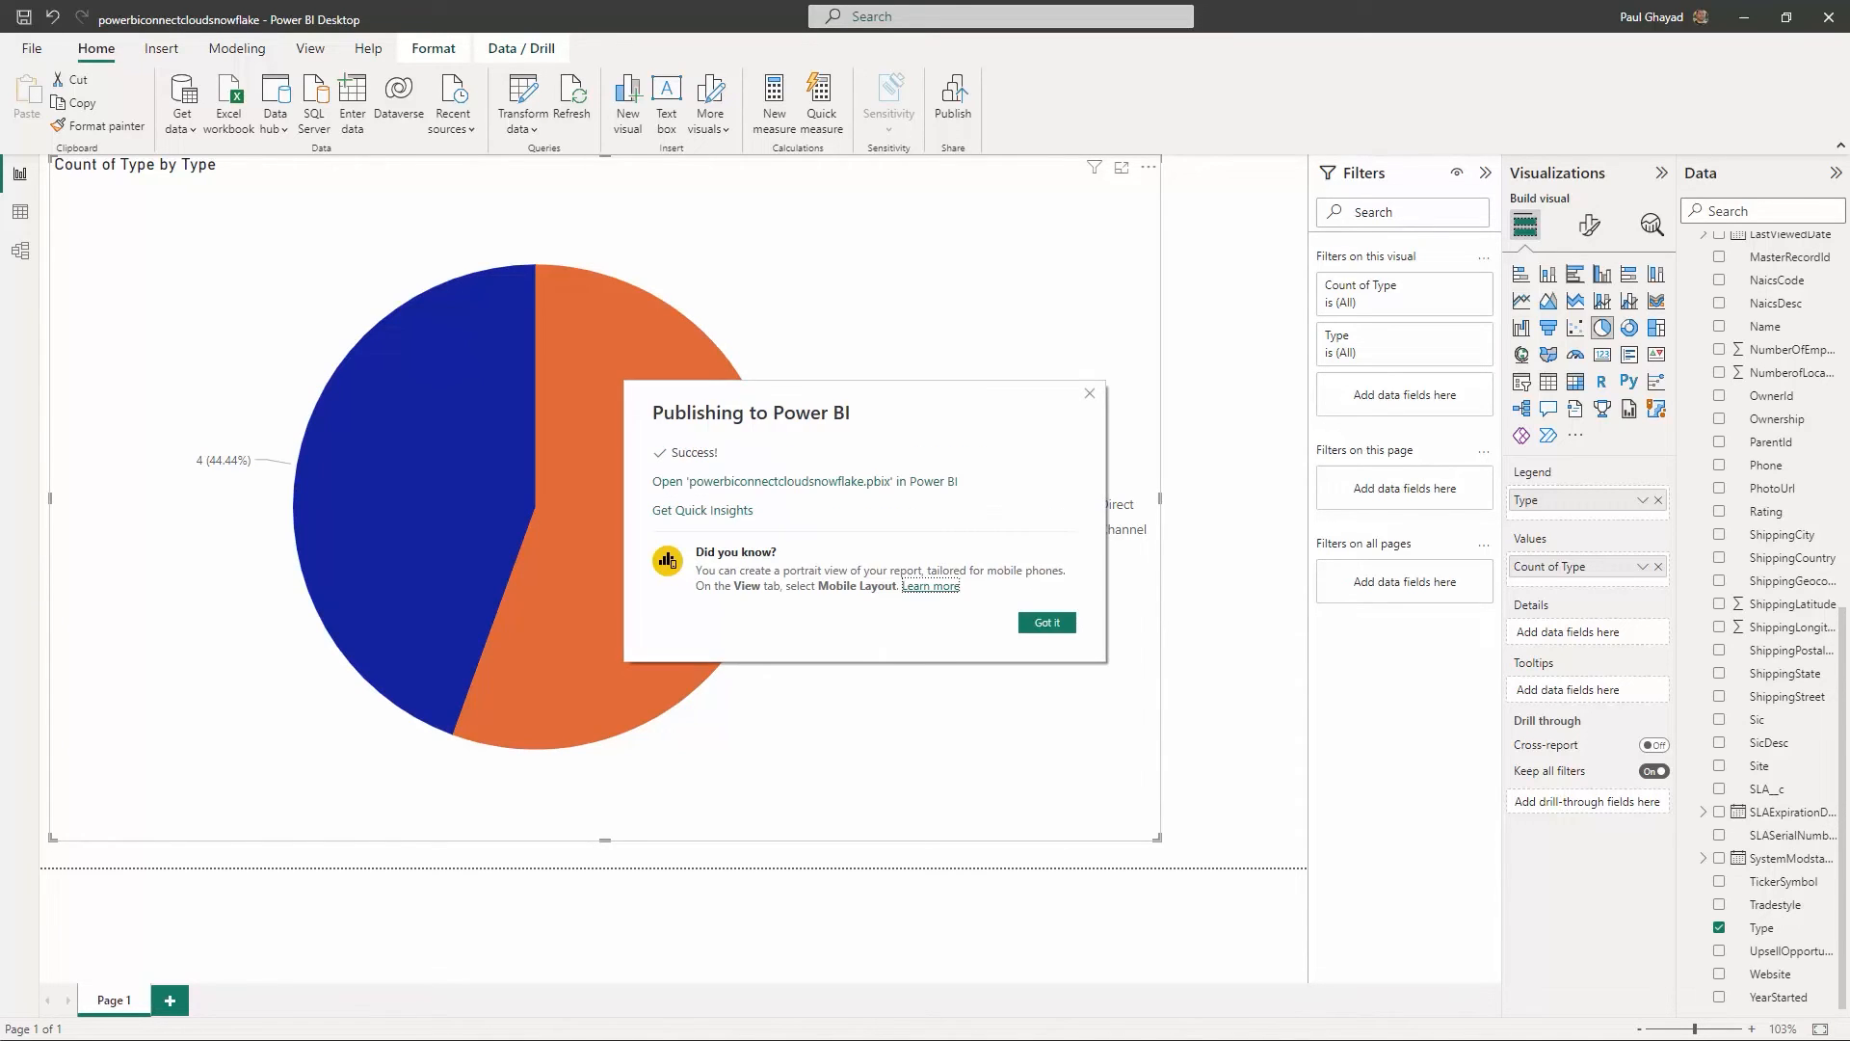
click(805, 481)
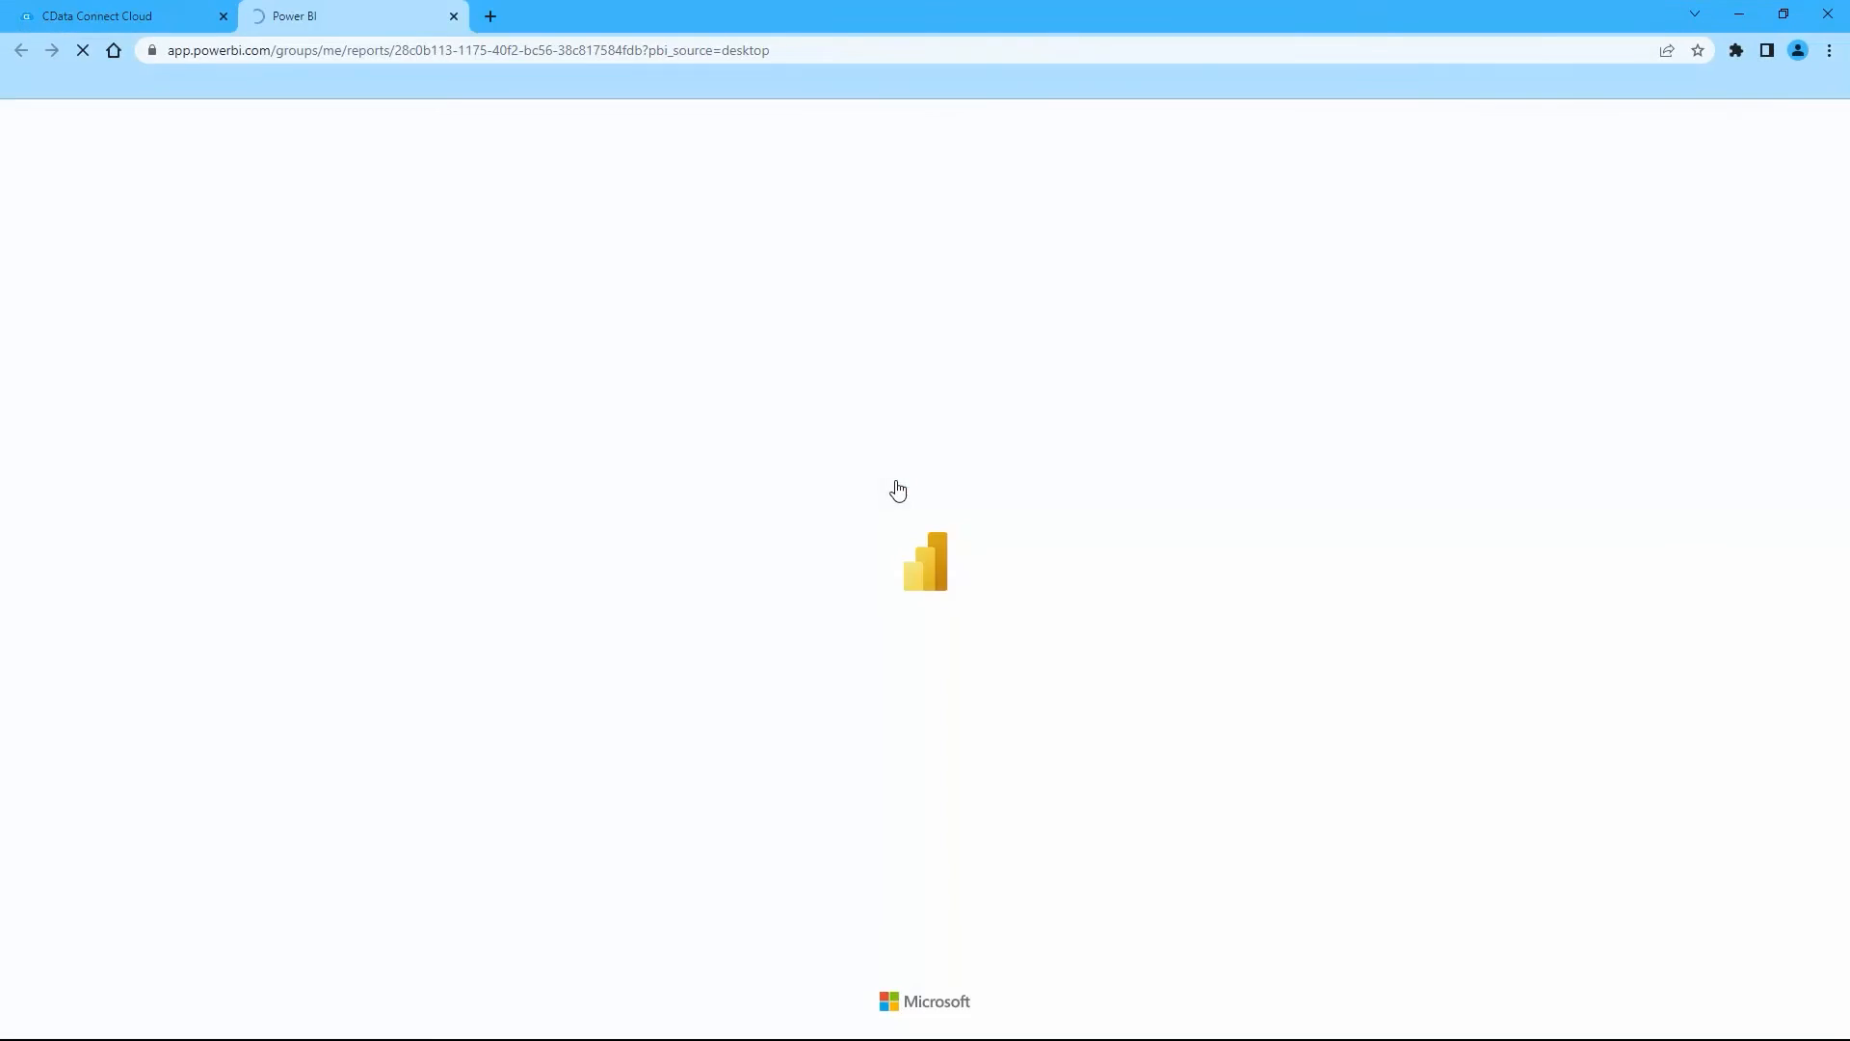